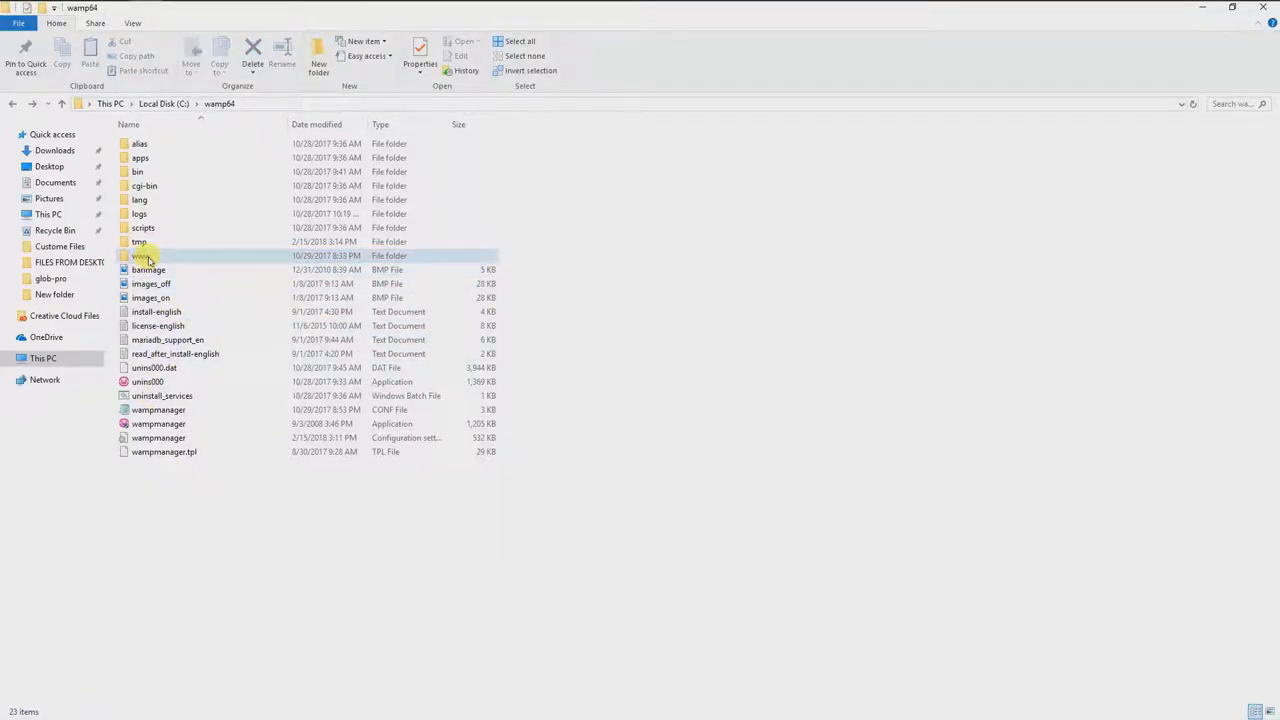
pyautogui.moveTo(144, 256)
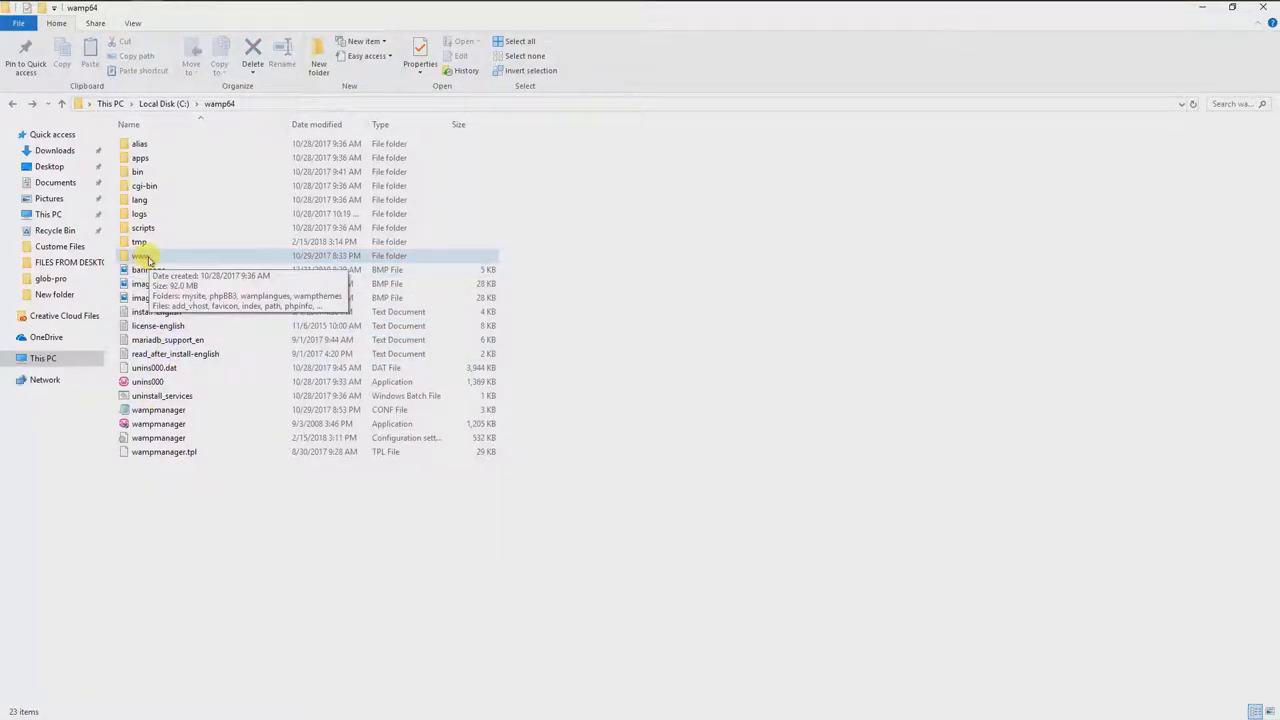
# Browse from the local server's www folder into mysite's wp-content themes directory
pyautogui.doubleClick(140, 256)
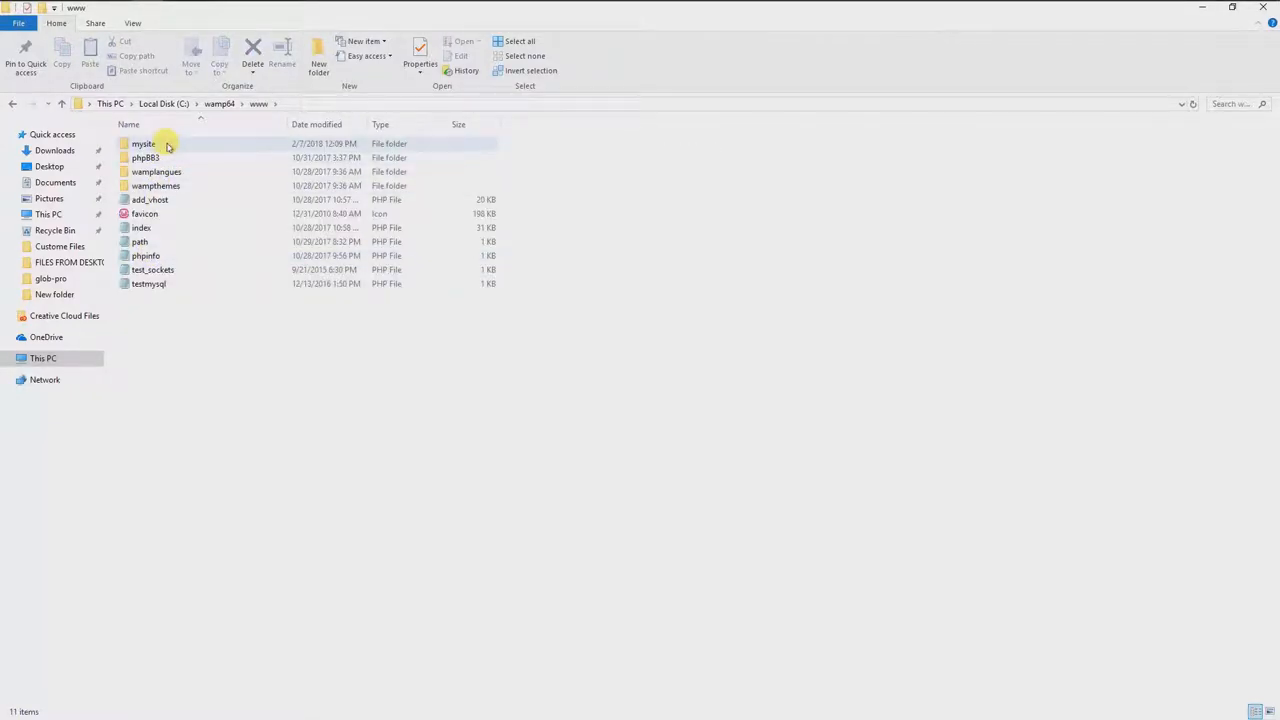
pyautogui.doubleClick(144, 144)
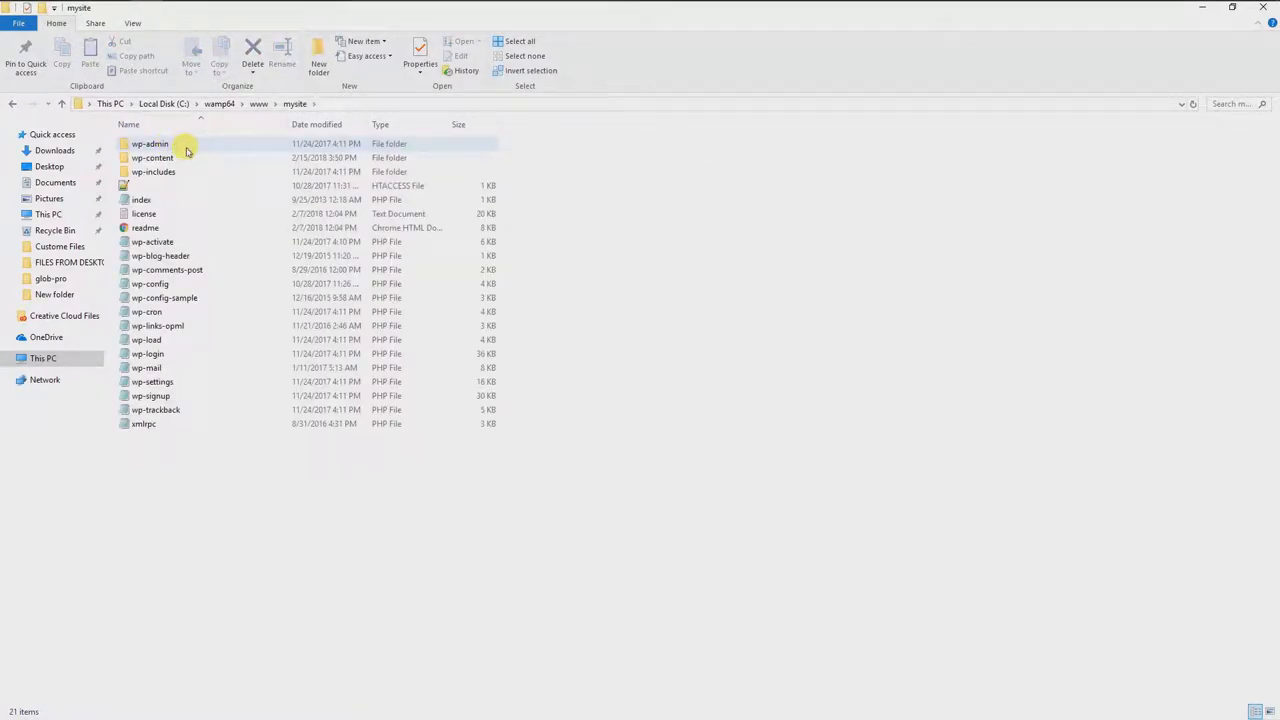
pyautogui.moveTo(150, 144)
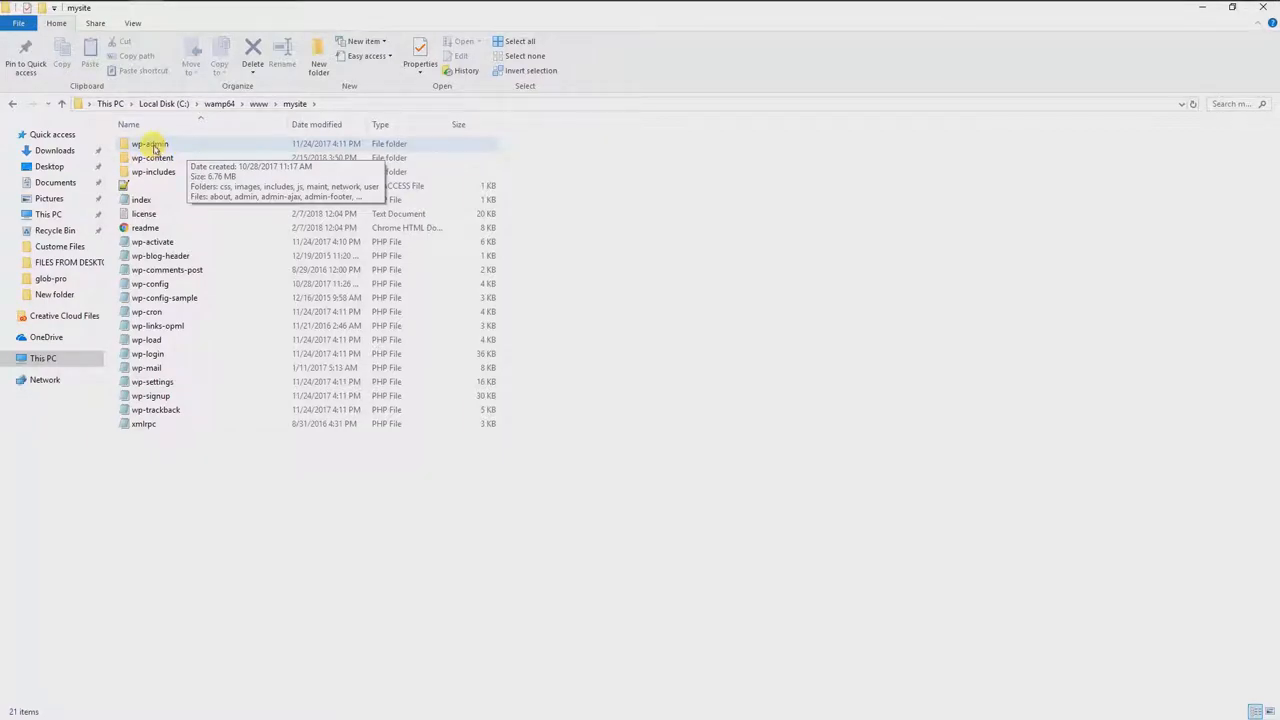
pyautogui.doubleClick(150, 144)
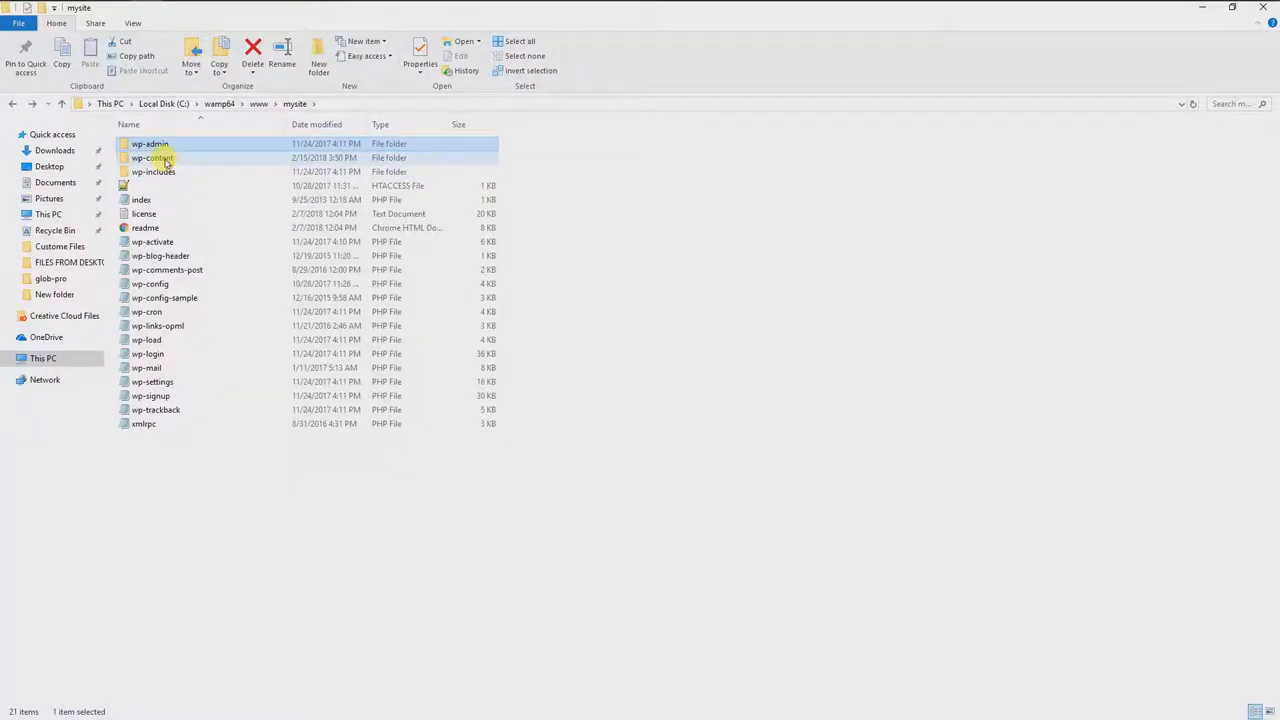
pyautogui.moveTo(152, 158)
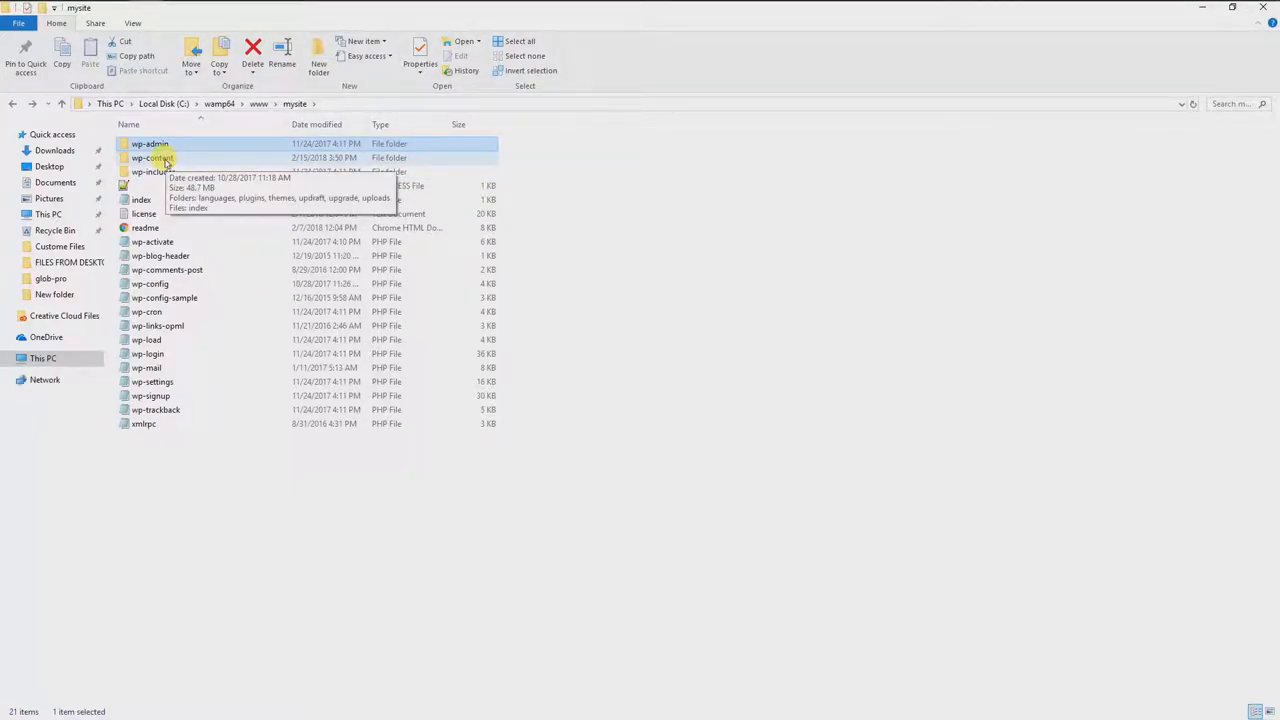
pyautogui.doubleClick(152, 156)
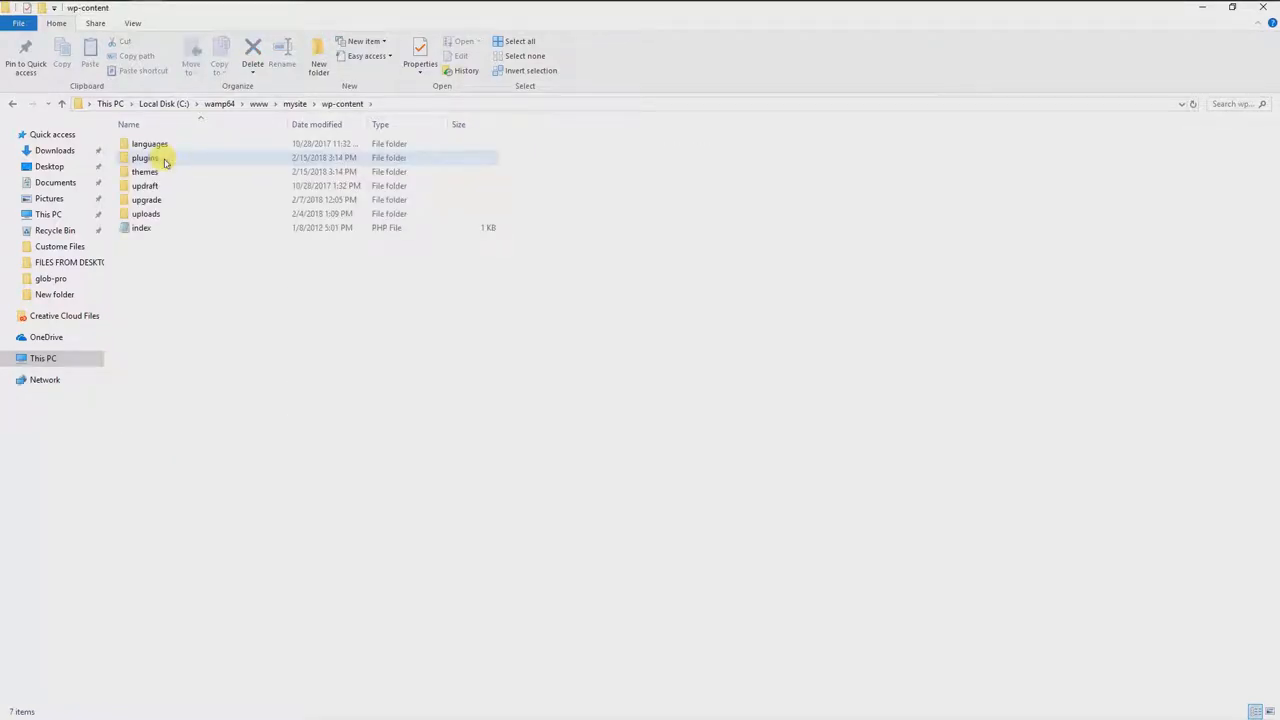
pyautogui.doubleClick(144, 172)
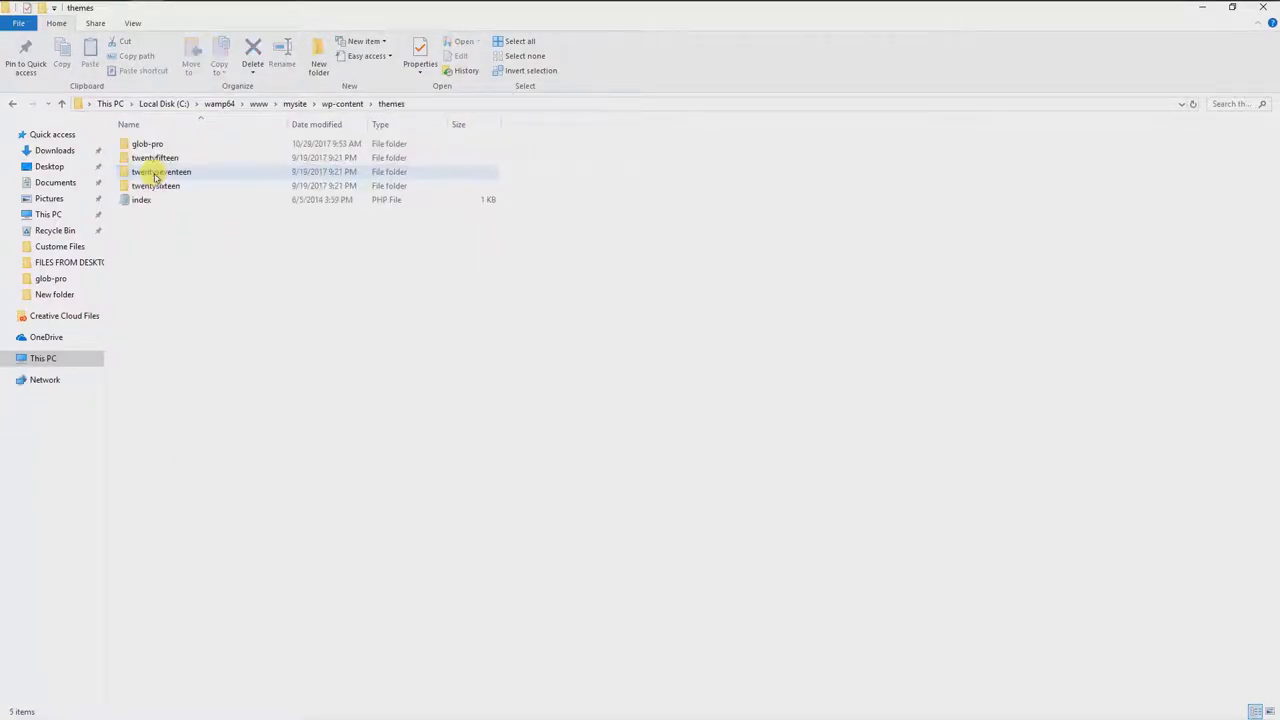
# Enter the glob-pro theme folder, stepping back to themes once and reopening it
pyautogui.click(156, 184)
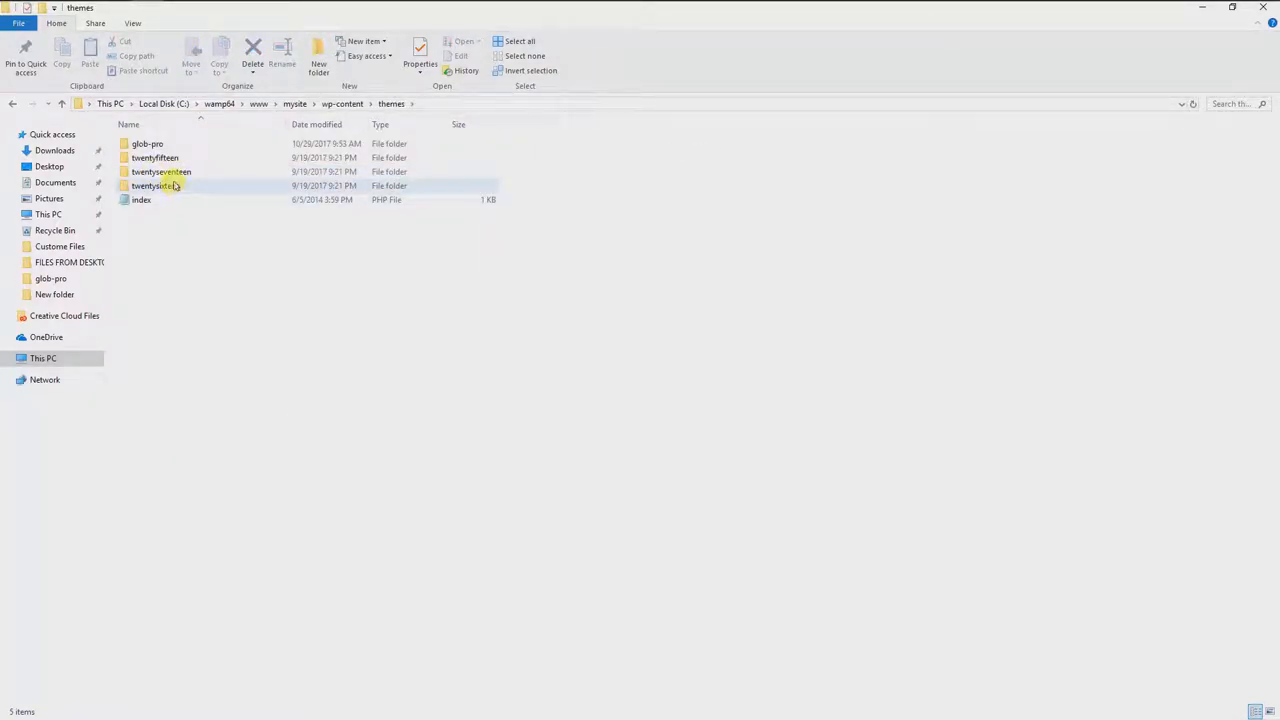
pyautogui.click(148, 144)
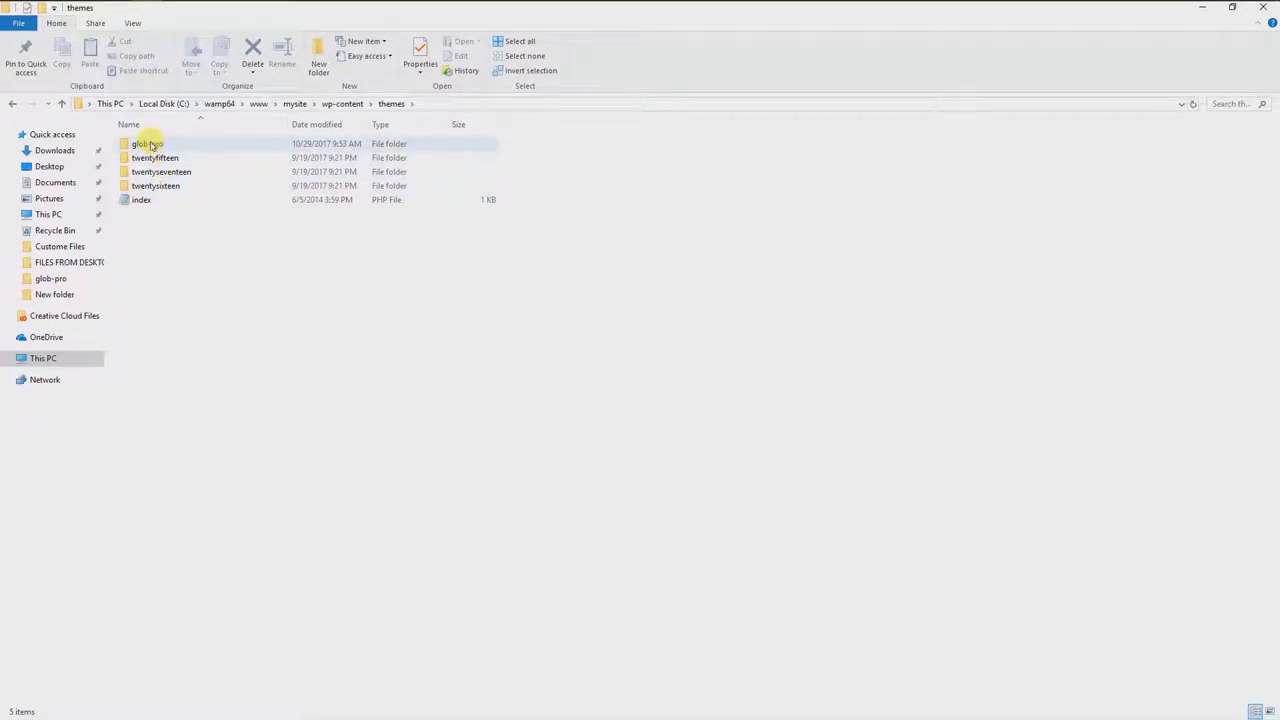
pyautogui.click(148, 144)
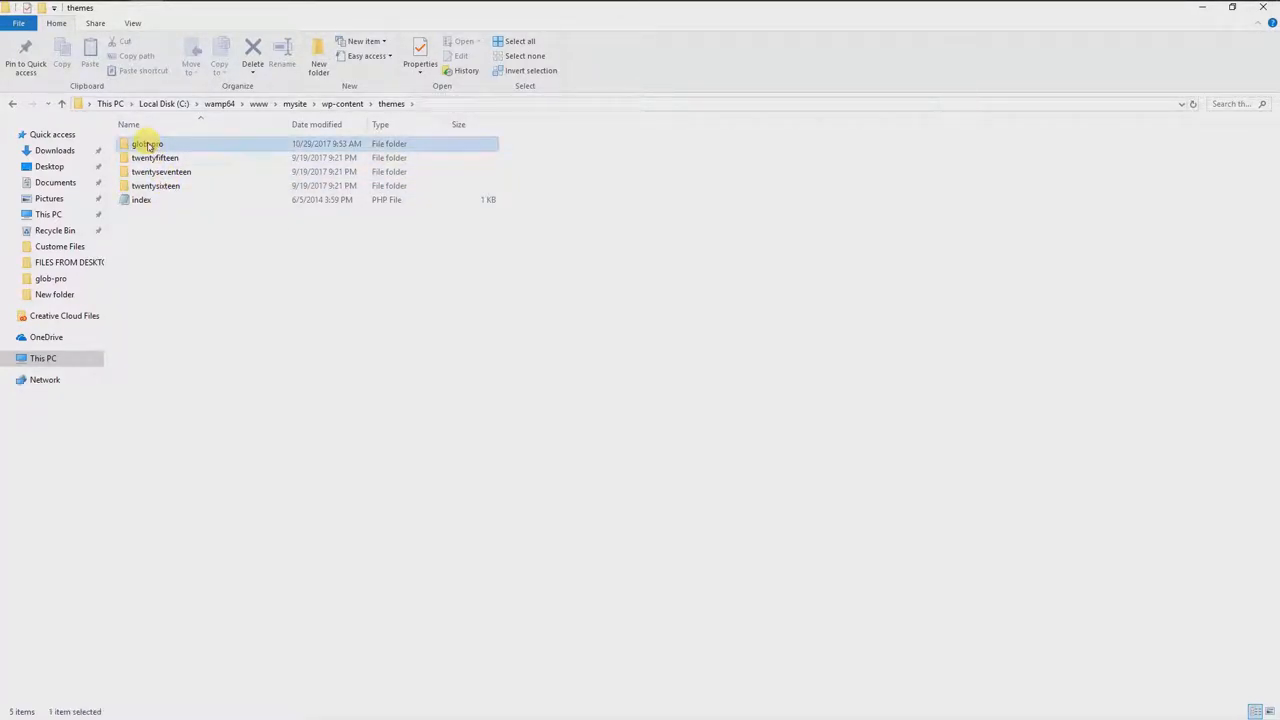
pyautogui.doubleClick(148, 144)
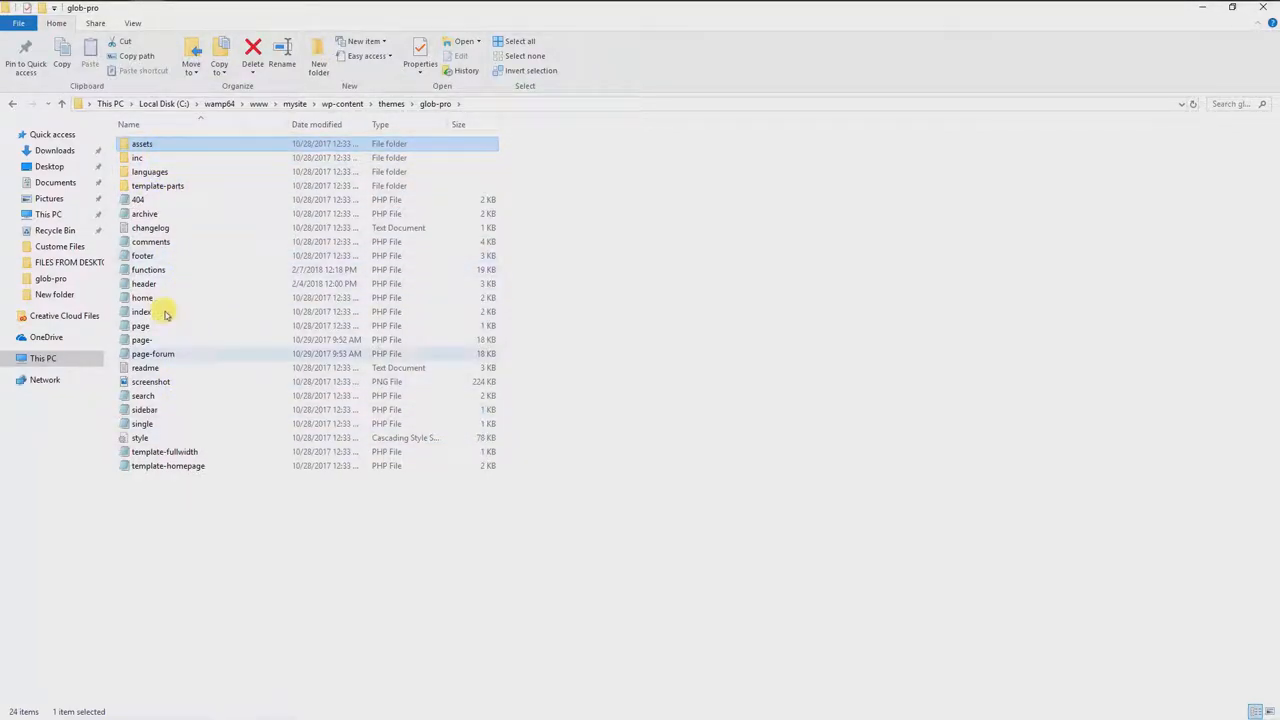
pyautogui.moveTo(150, 240)
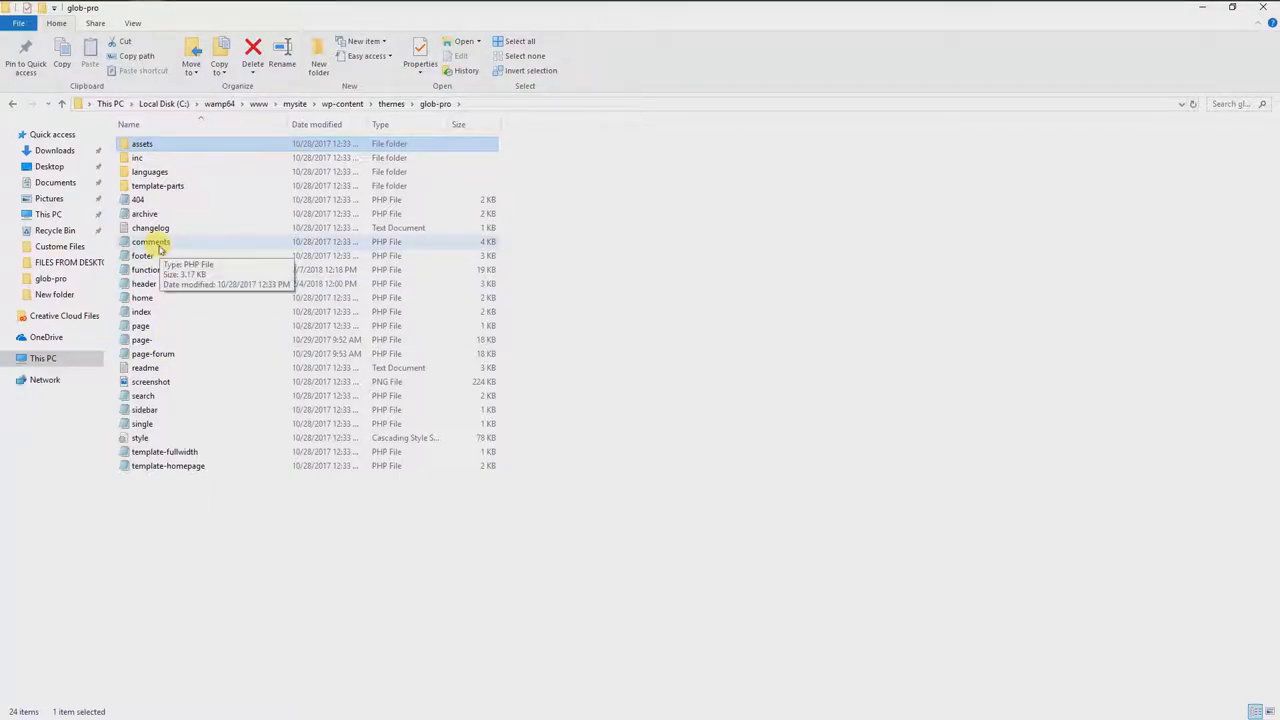
pyautogui.click(142, 144)
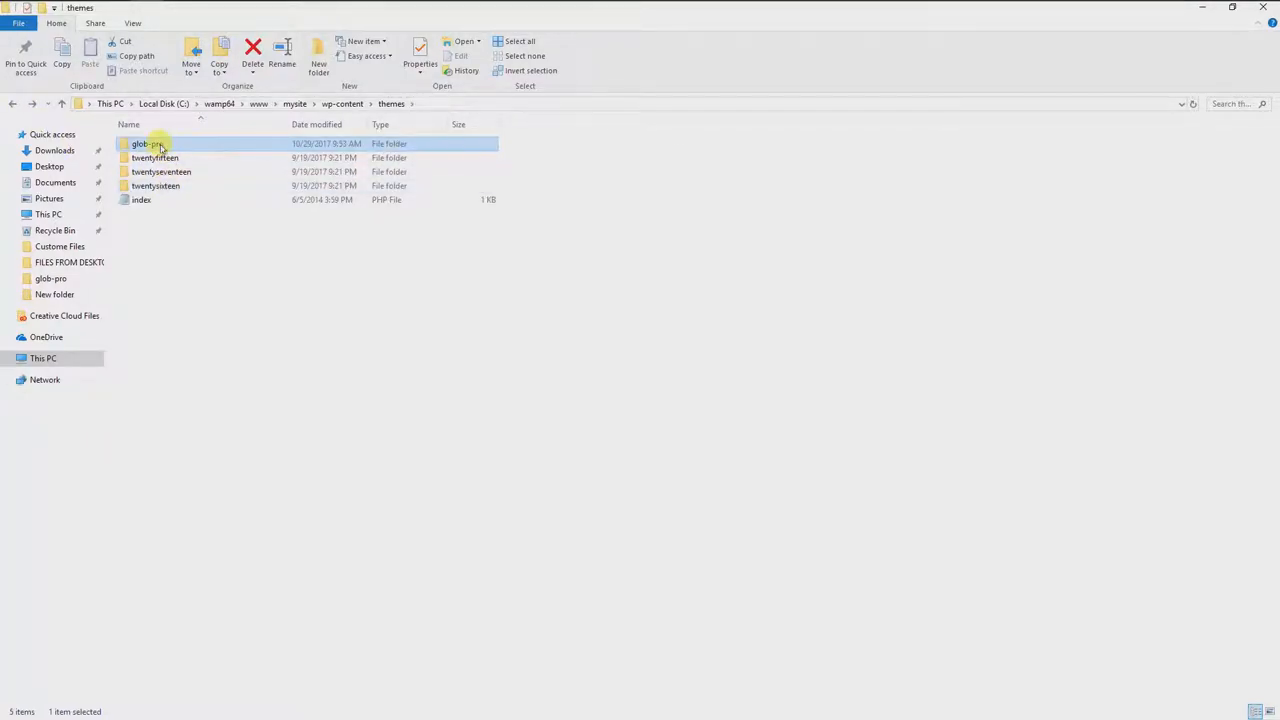
pyautogui.doubleClick(144, 144)
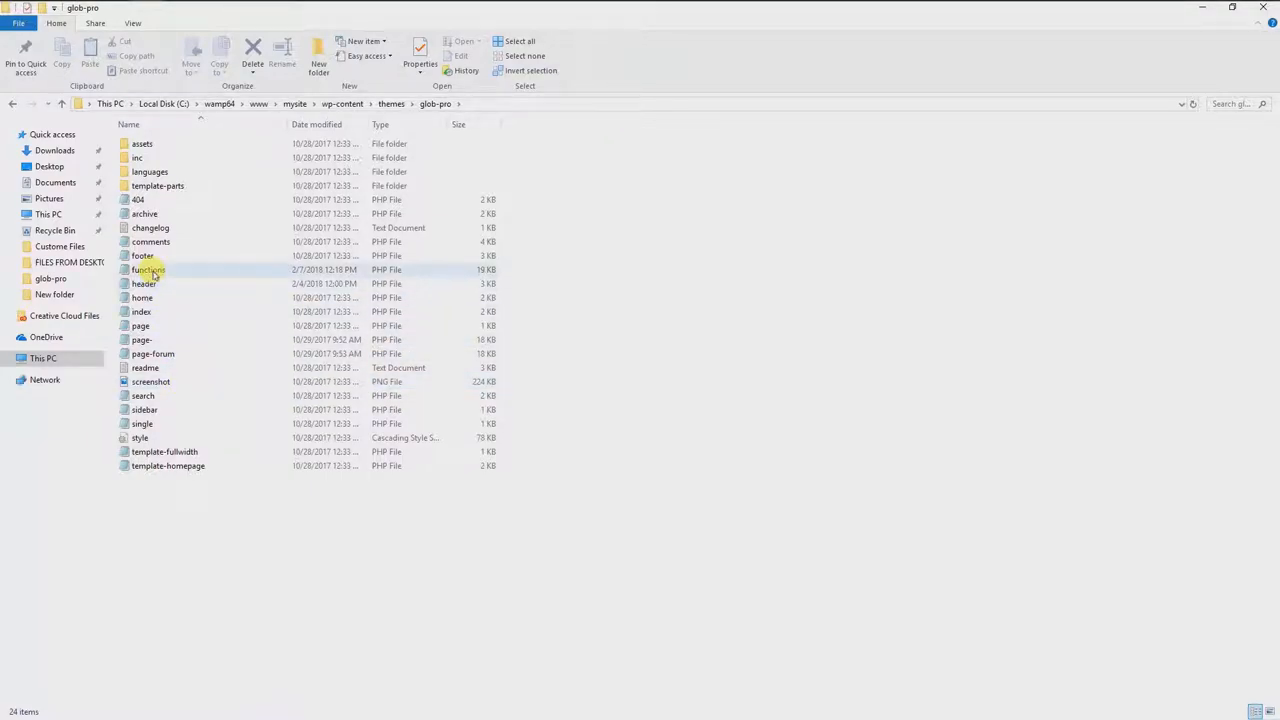
# Edit functions.php with Notepad++ from its context menu and scroll down through the code
pyautogui.rightClick(148, 268)
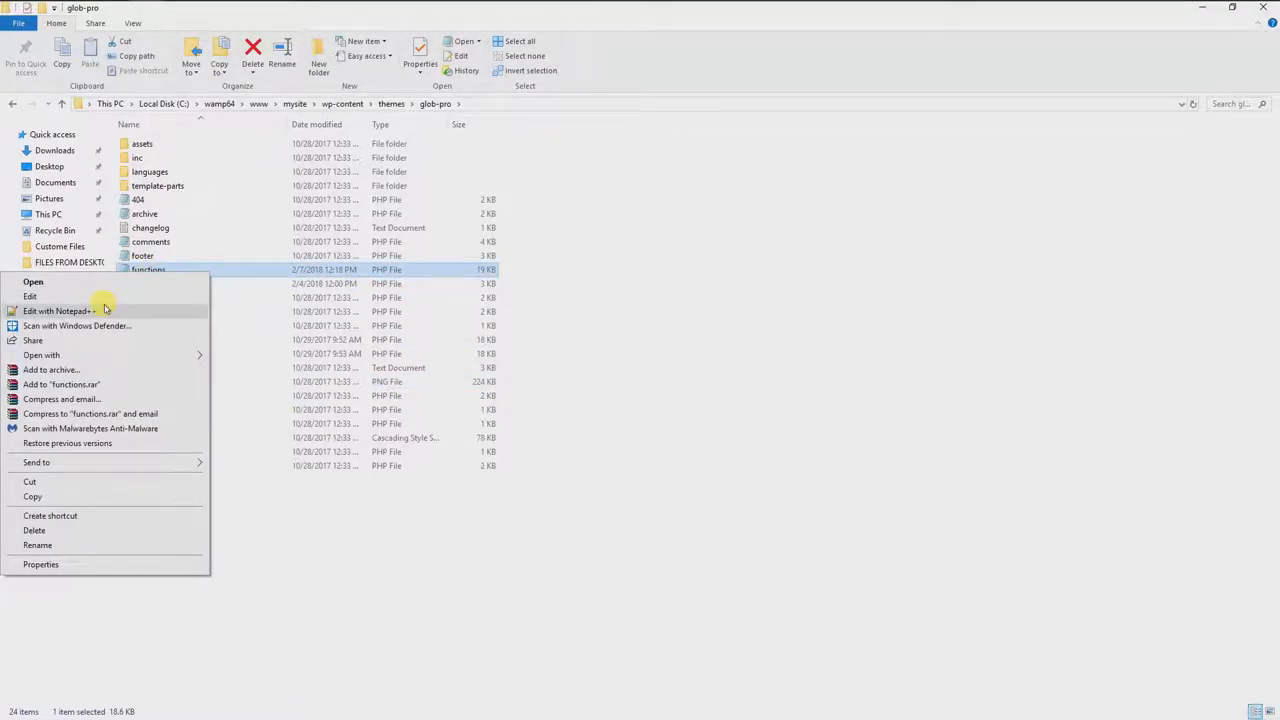
pyautogui.click(60, 312)
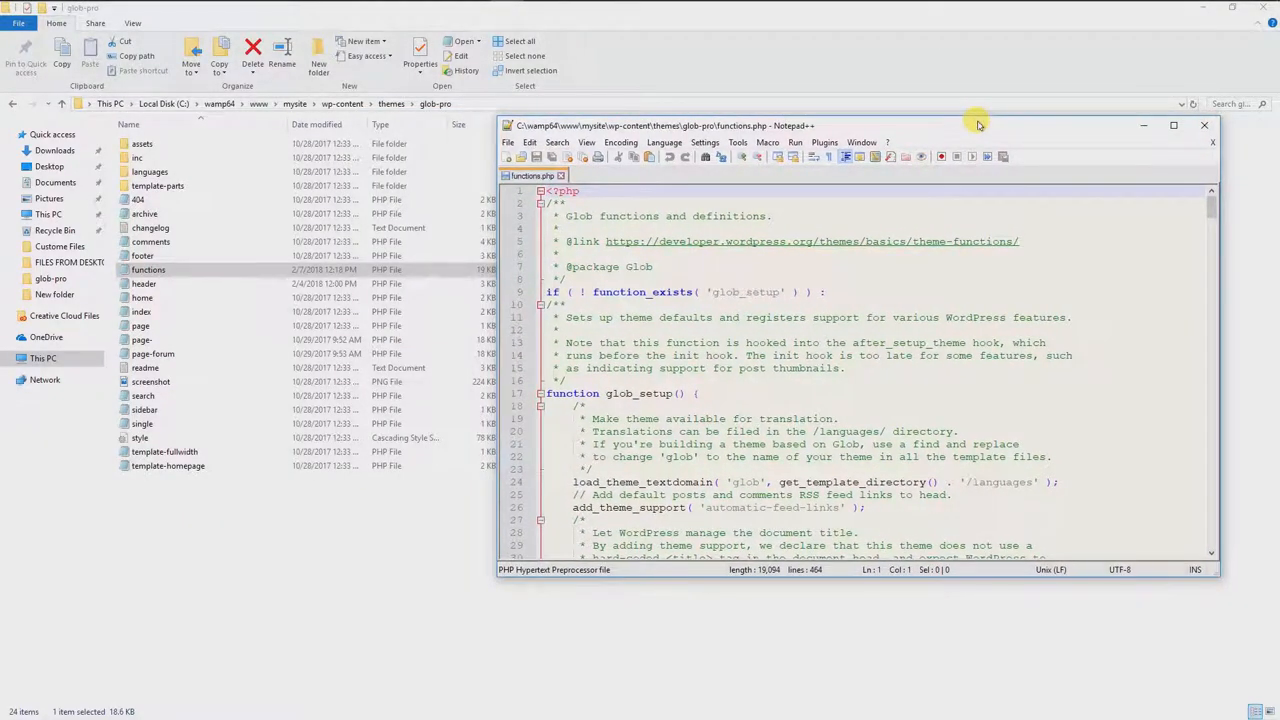
pyautogui.moveTo(964, 342)
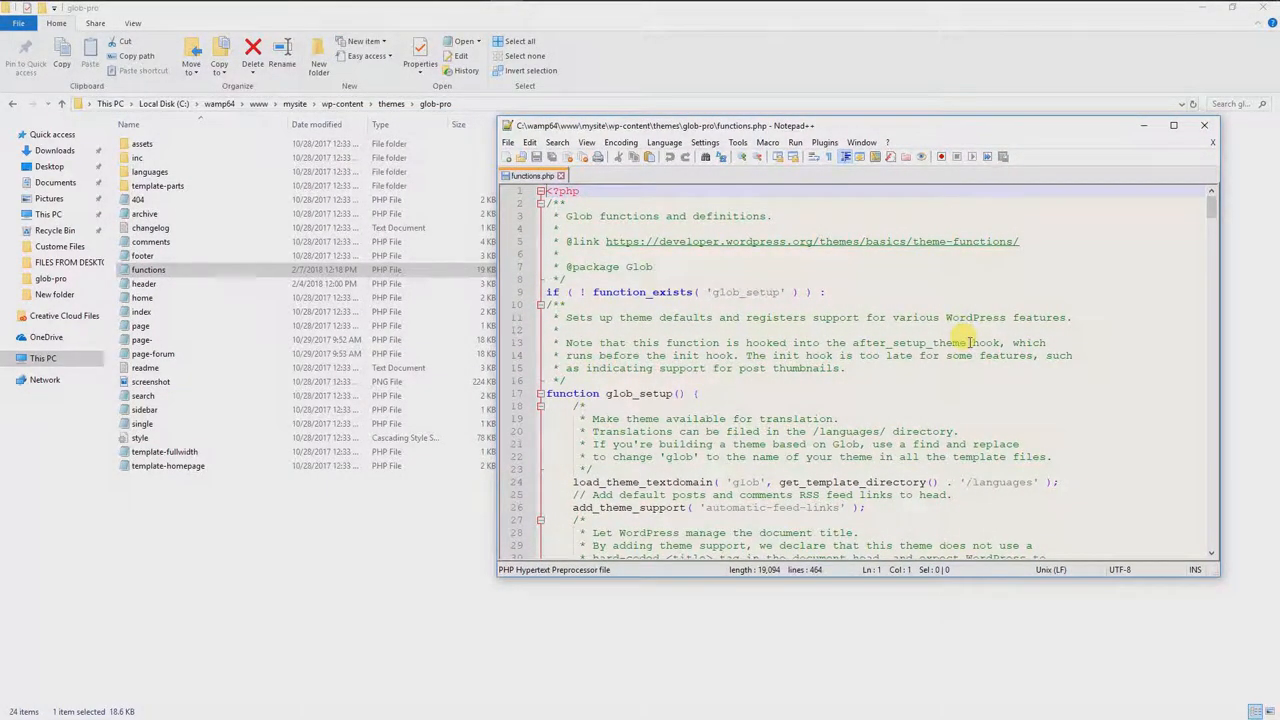
pyautogui.scroll(-3)
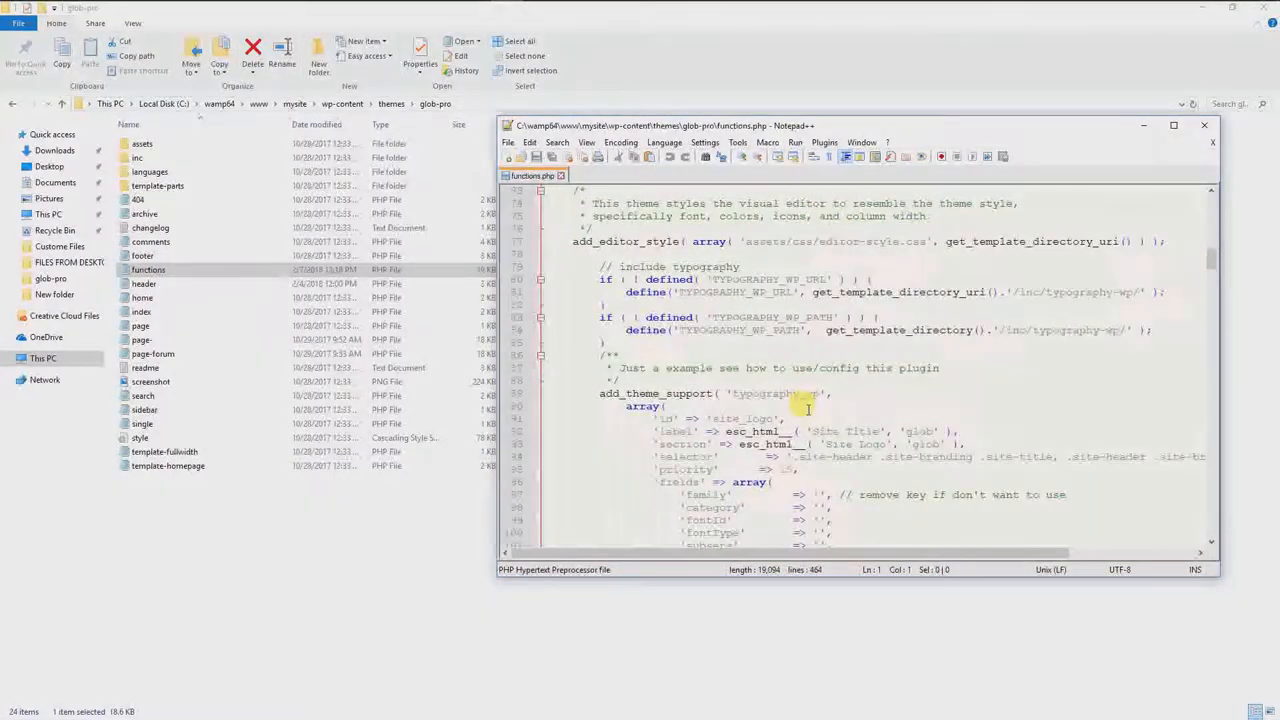
pyautogui.scroll(-3)
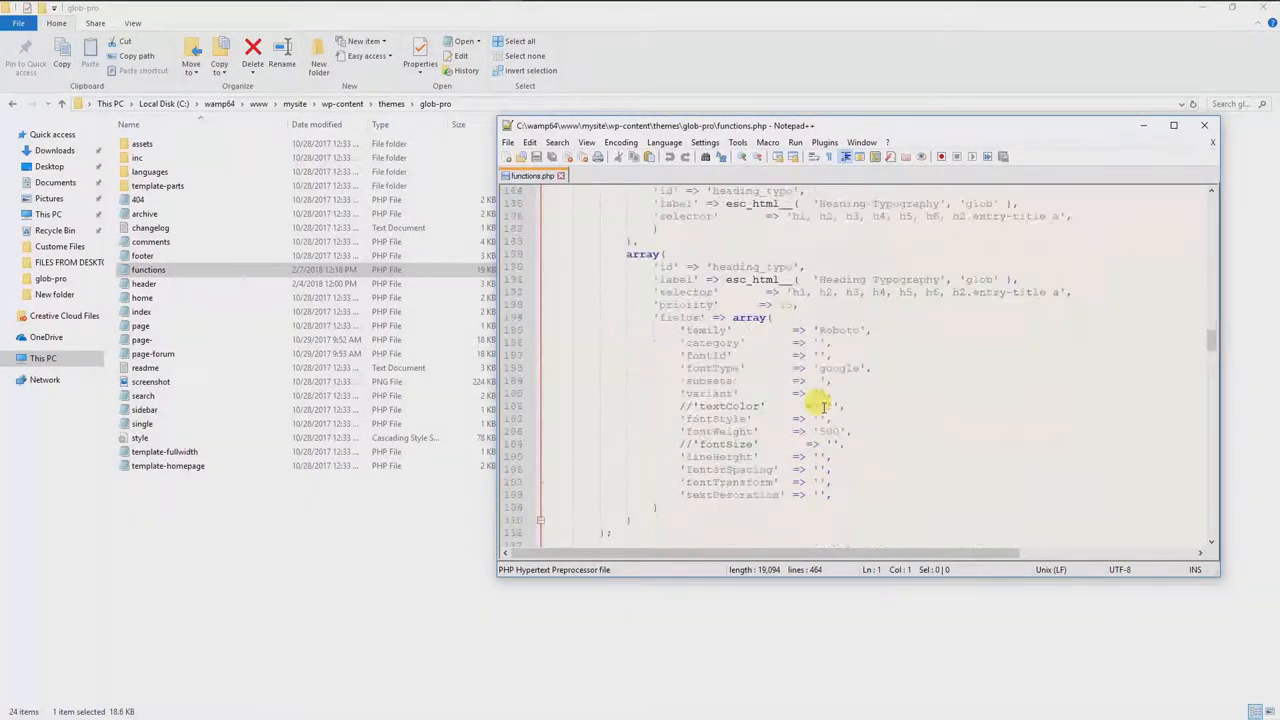
pyautogui.scroll(-3)
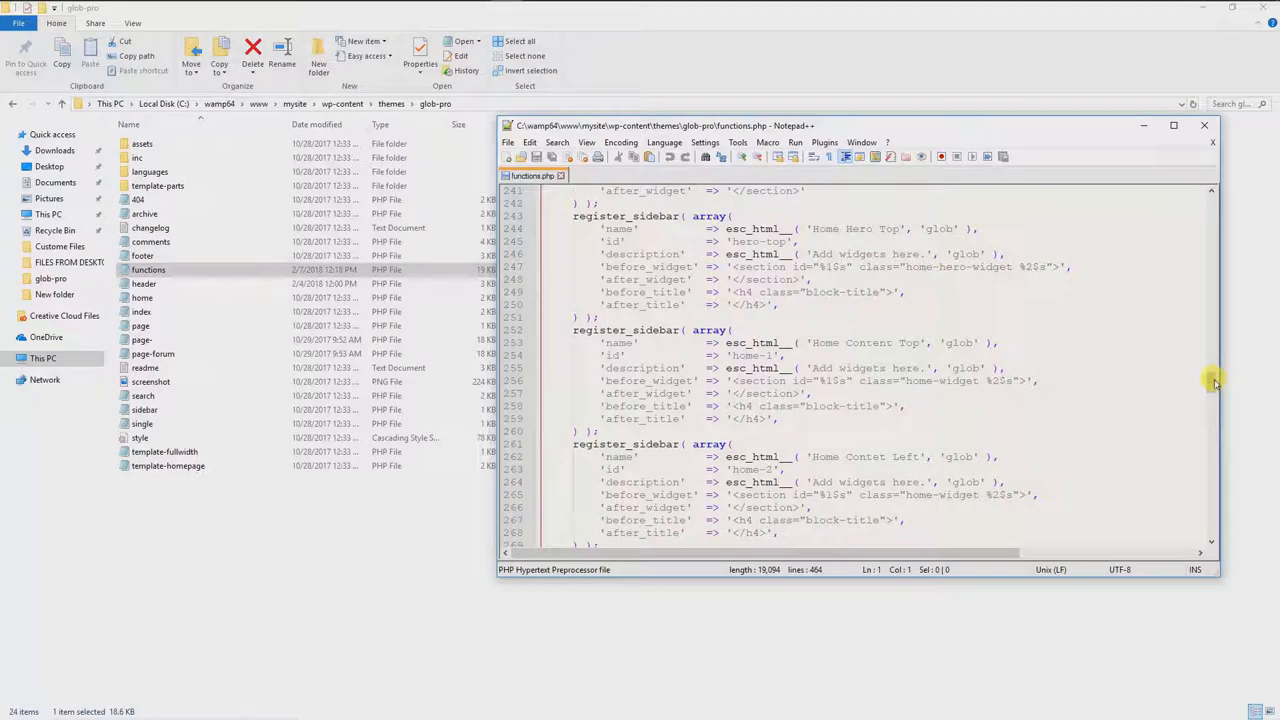
pyautogui.scroll(-3)
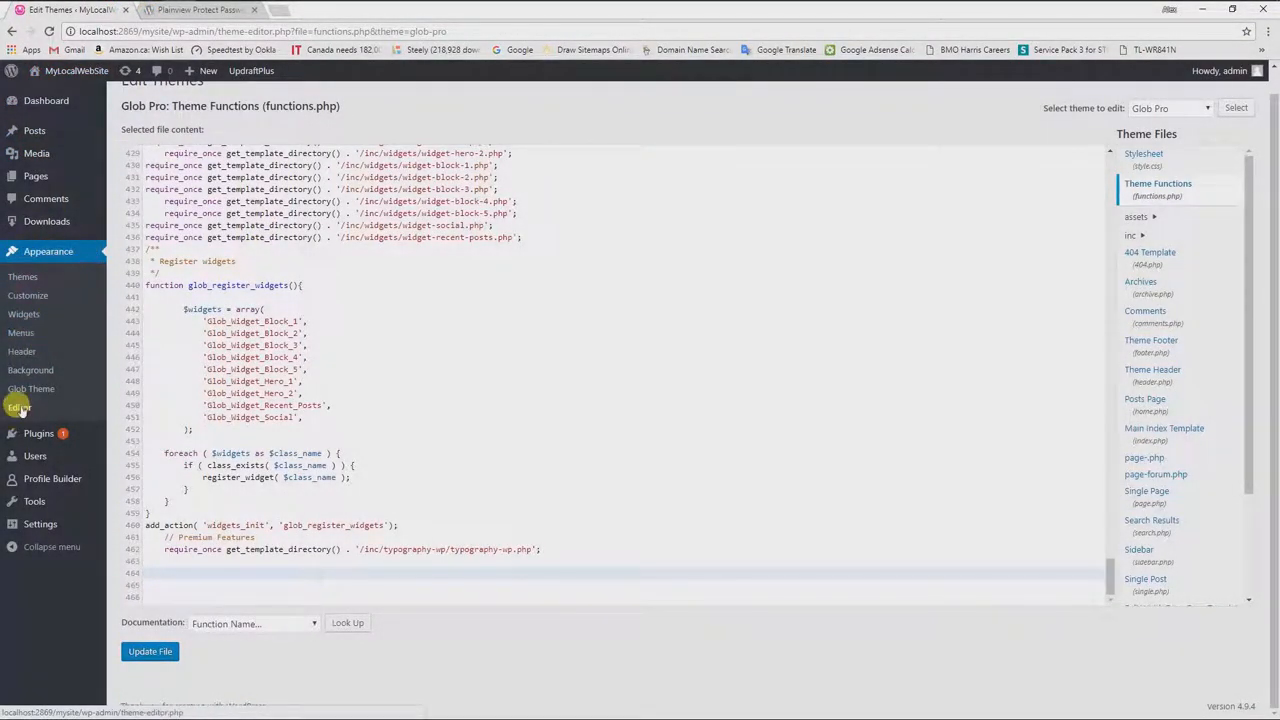
# Leave the theme editor discarding changes, then load Theme Functions (functions.php) again
pyautogui.click(18, 408)
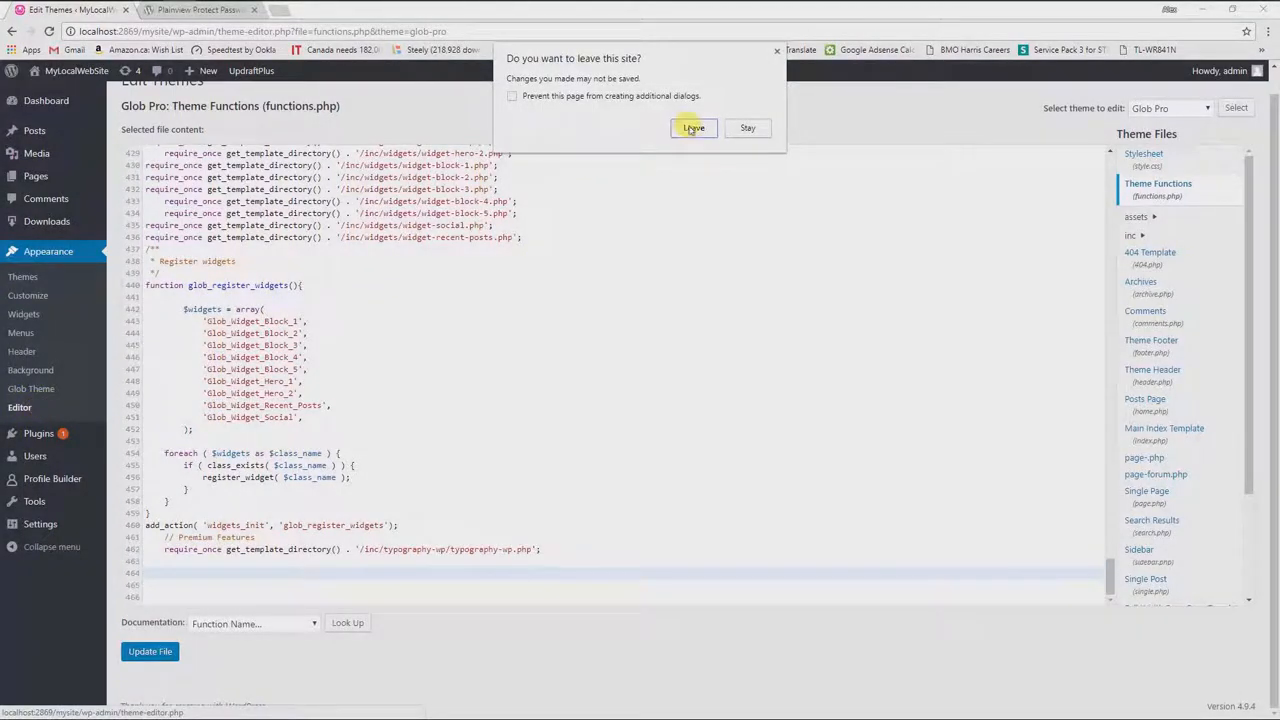
pyautogui.click(692, 128)
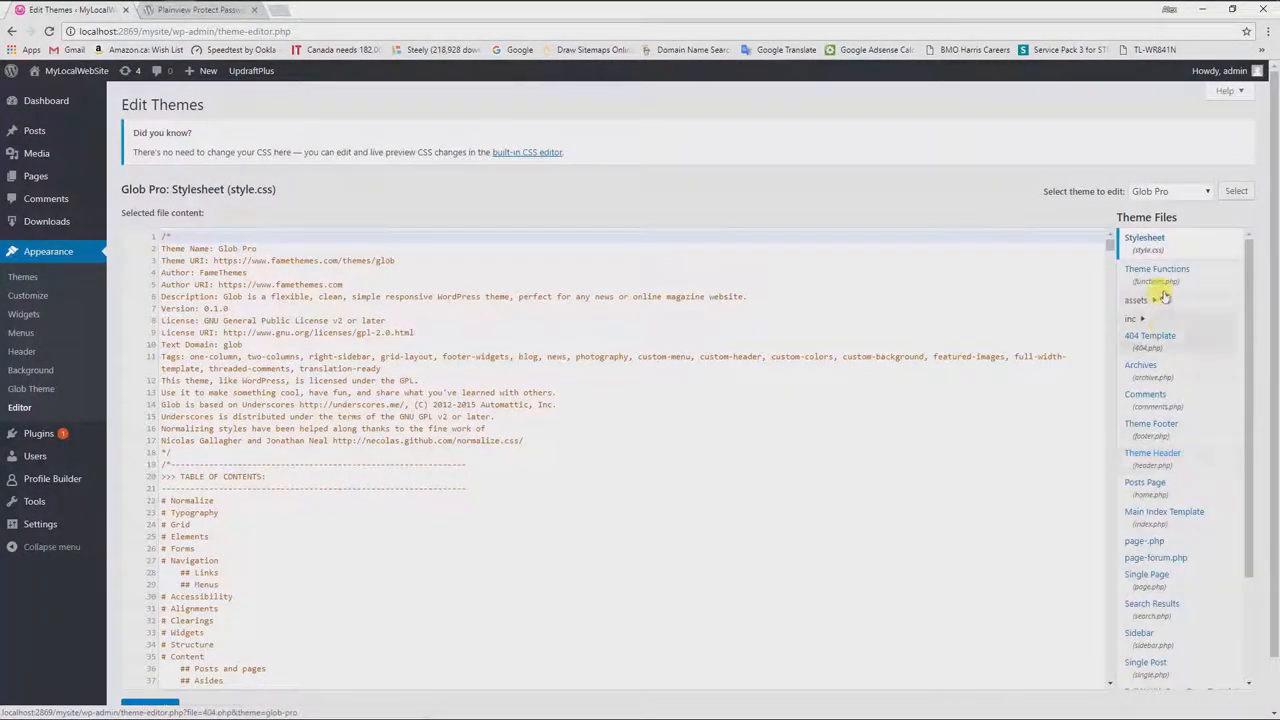
pyautogui.click(1156, 274)
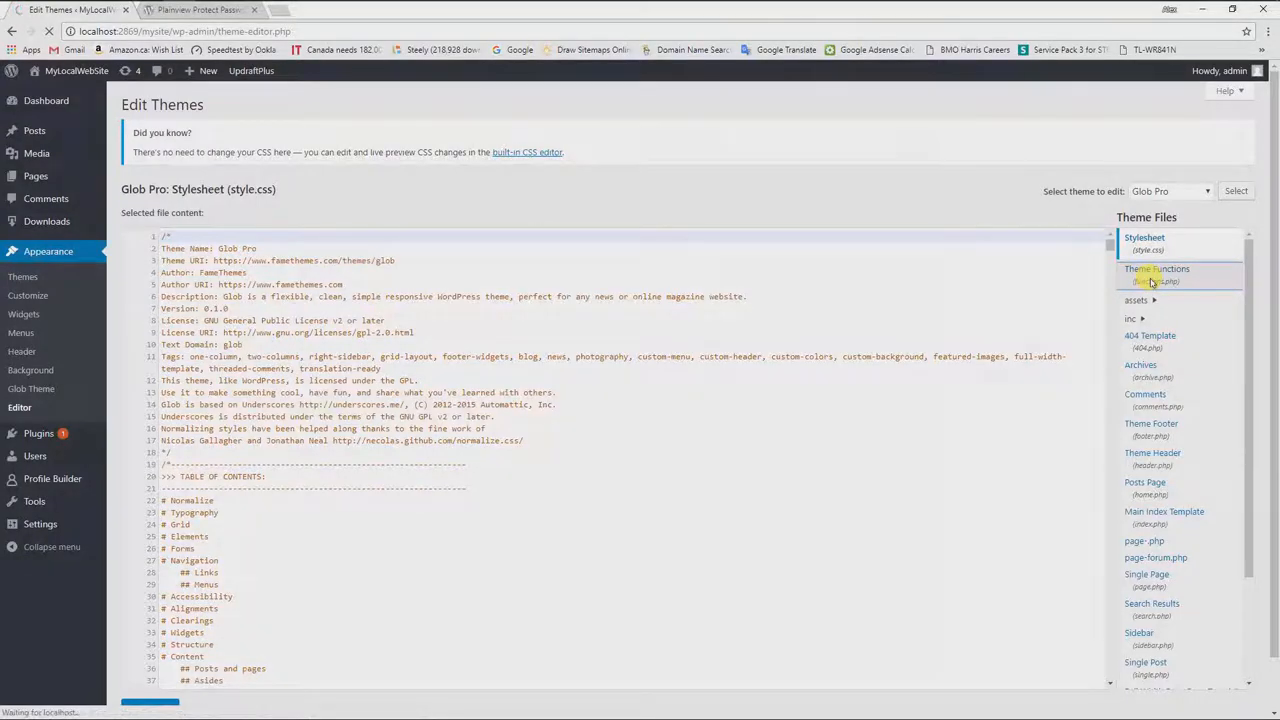
pyautogui.click(1156, 272)
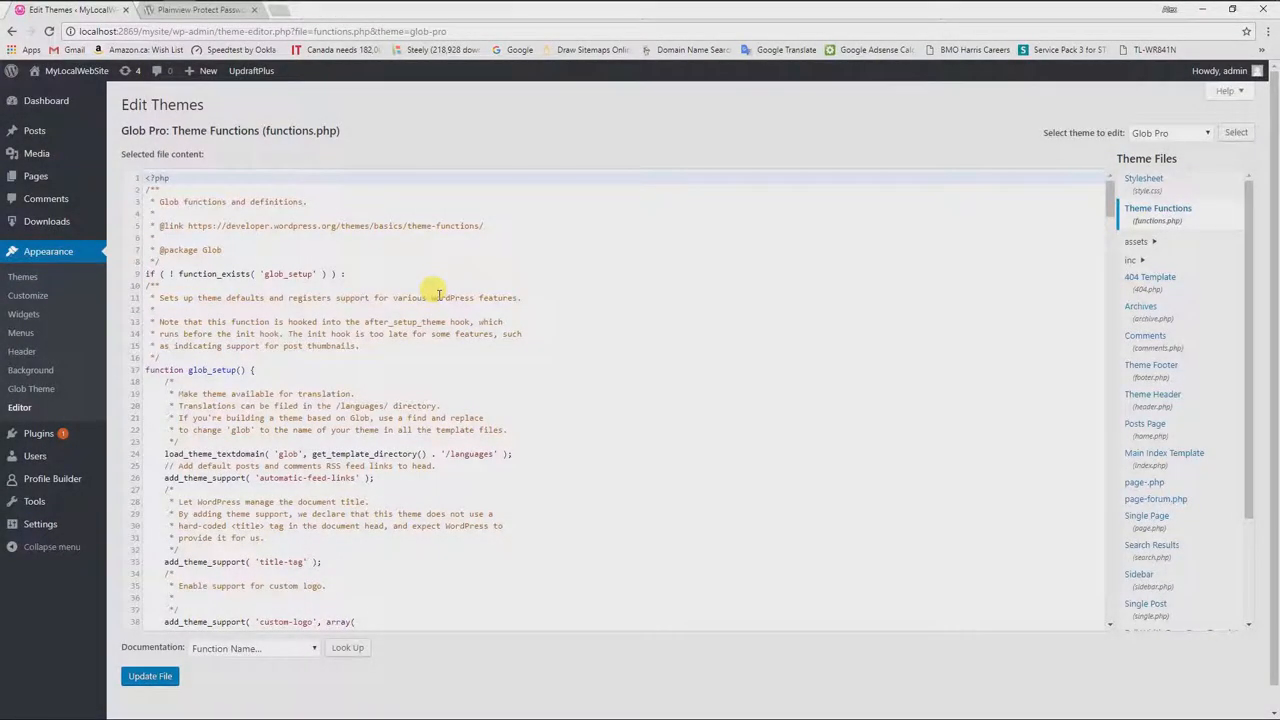
pyautogui.moveTo(448, 368)
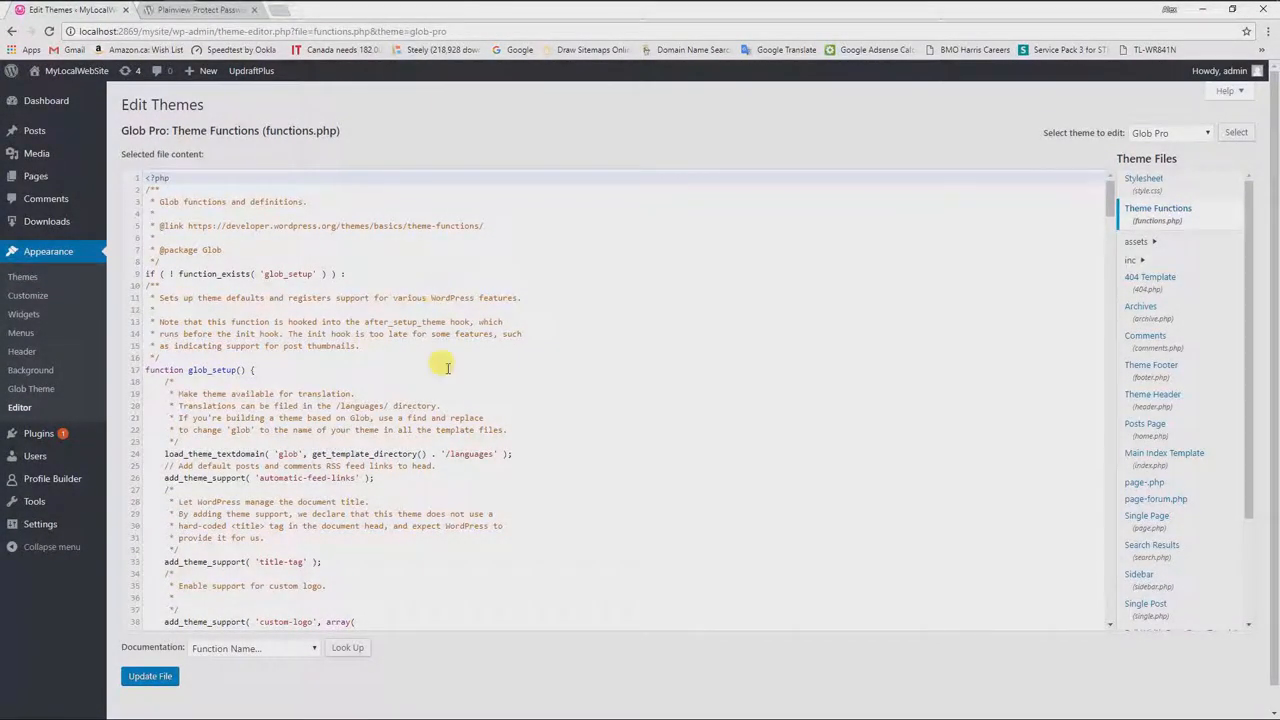
# Scroll to the bottom of functions.php where the widget registration code ends and place the cursor there
pyautogui.scroll(-3)
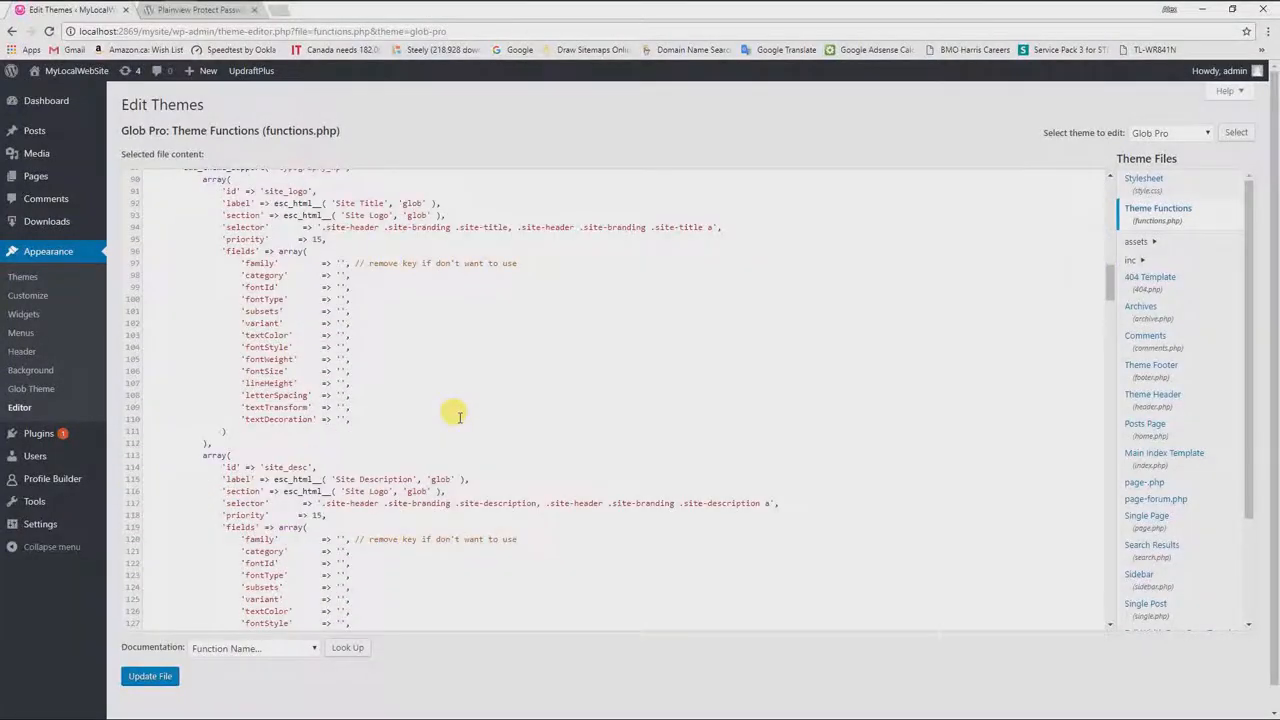
pyautogui.scroll(-3)
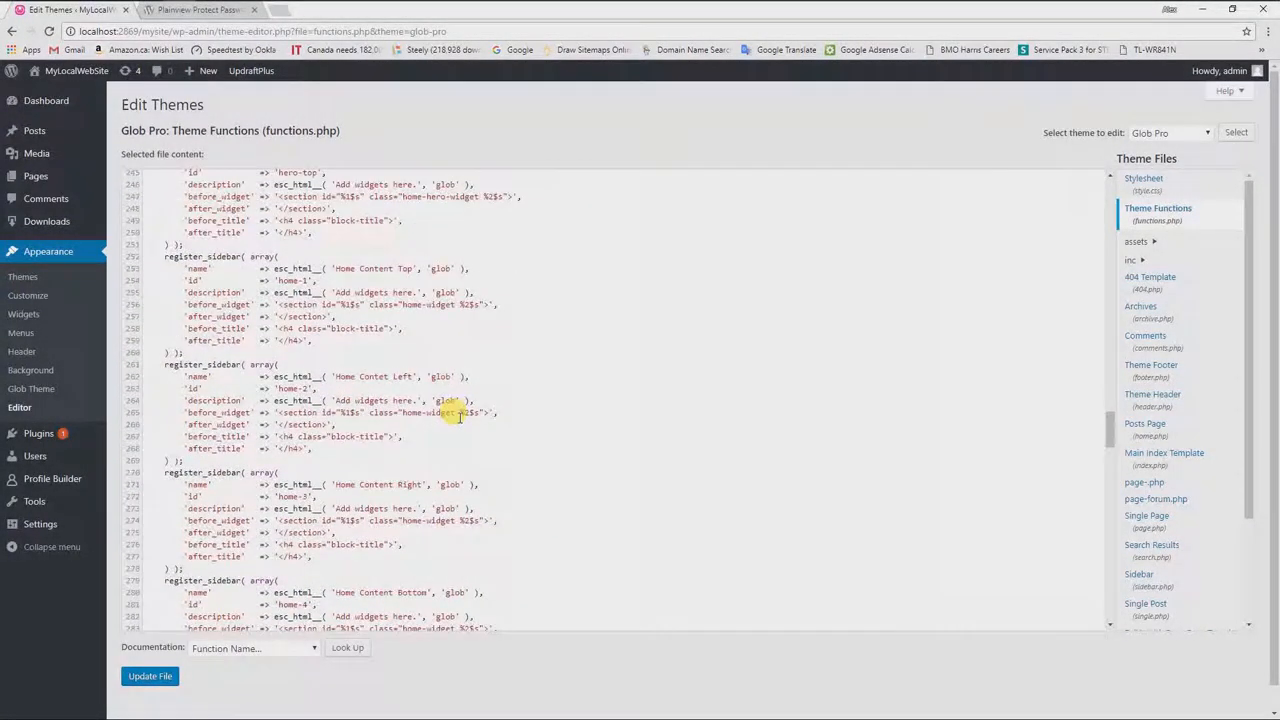
pyautogui.scroll(-3)
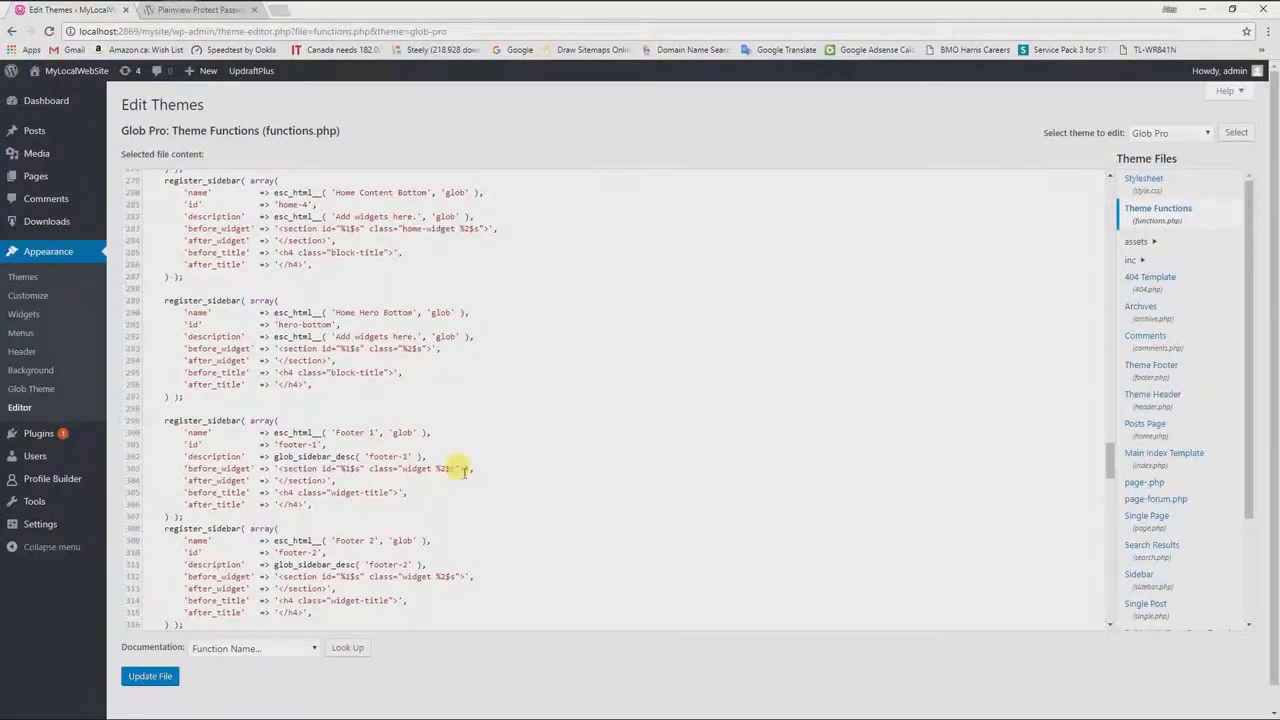
pyautogui.scroll(-3)
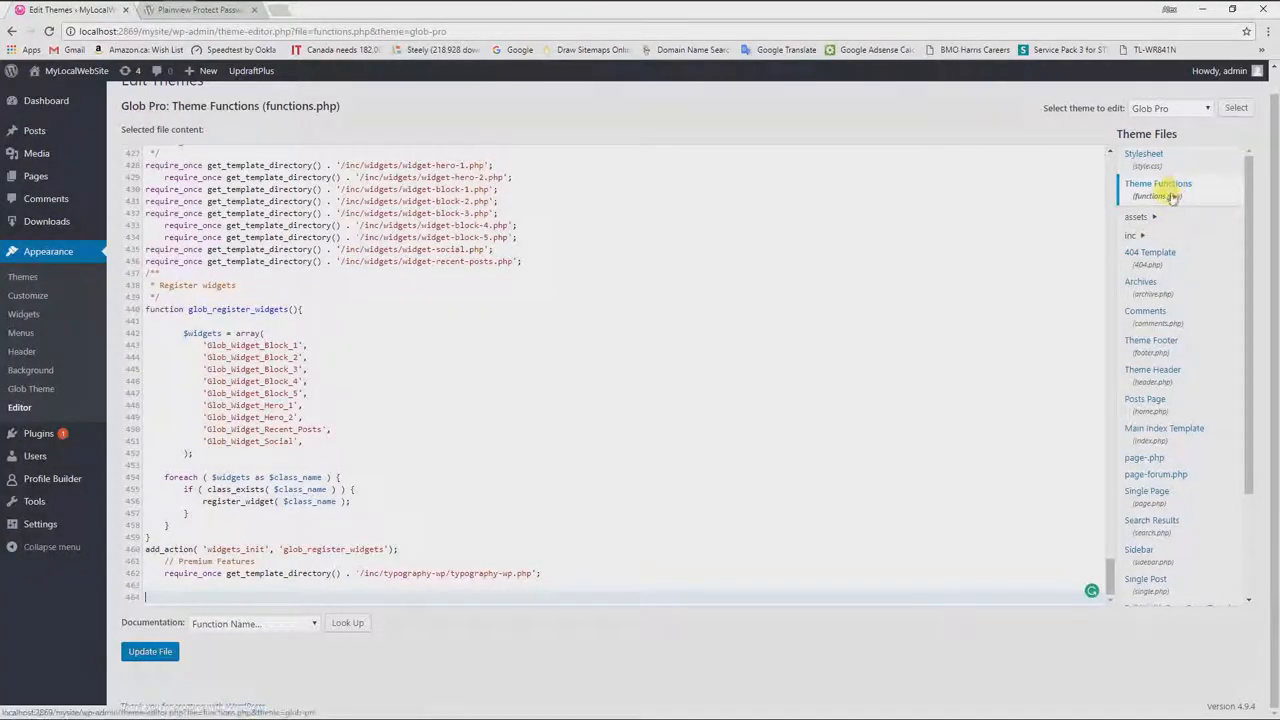
pyautogui.click(160, 596)
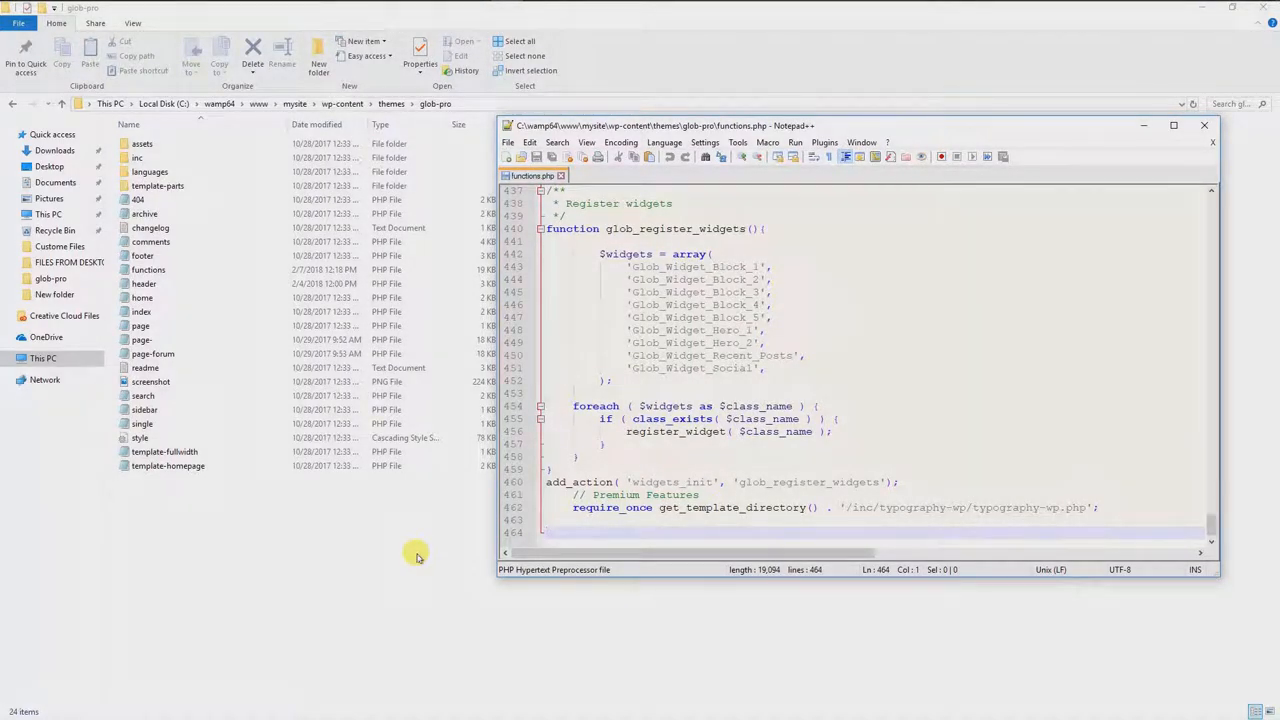
# Declare function hide_login_links_div() at the end of functions.php
pyautogui.write('function')
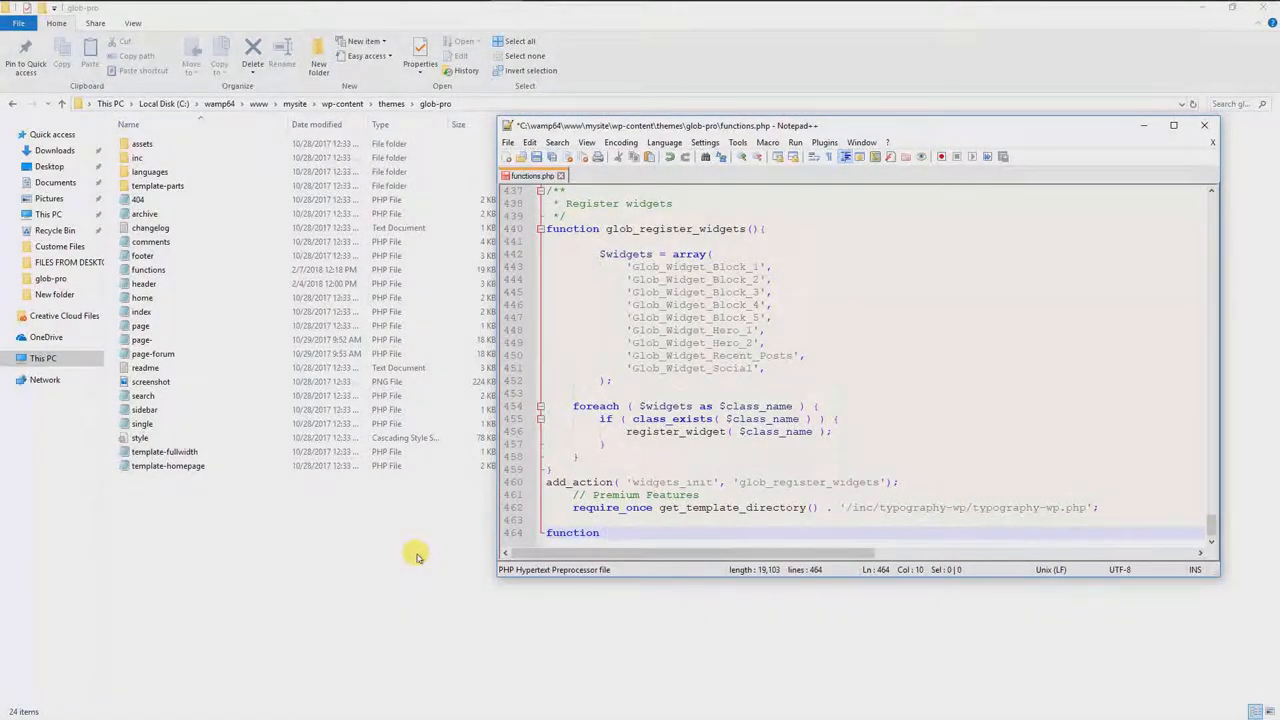
pyautogui.write('hide')
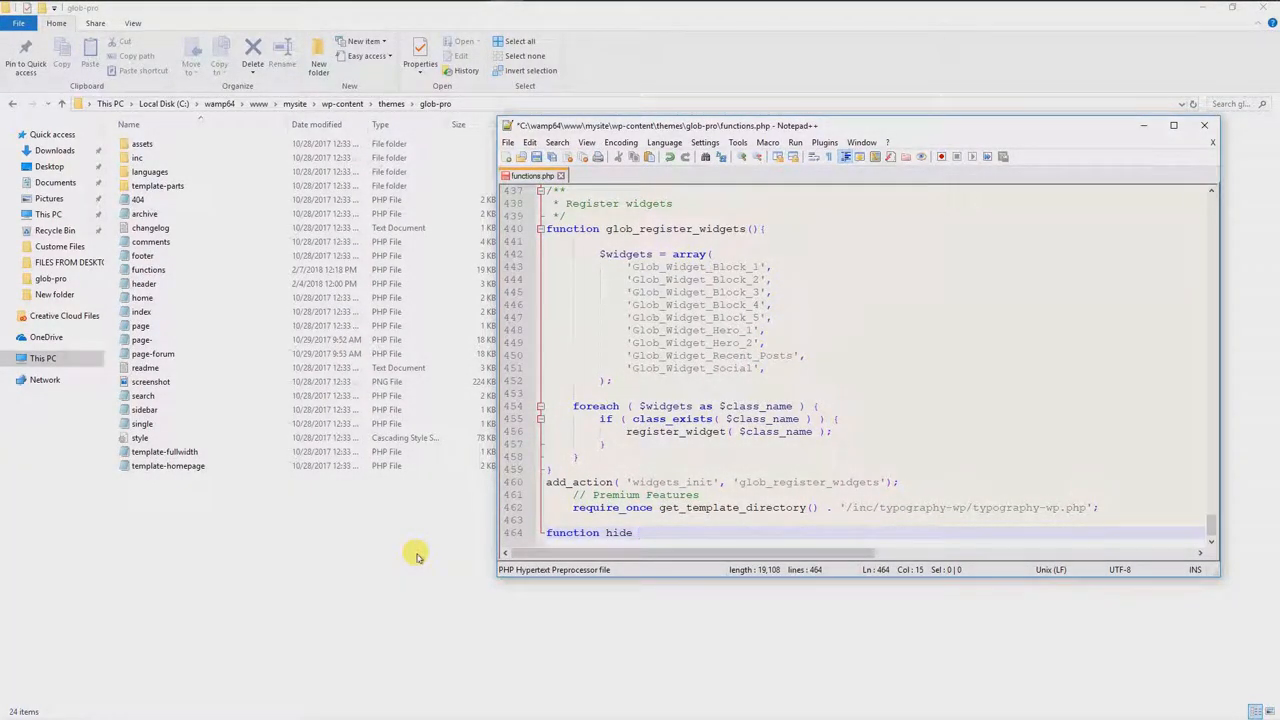
pyautogui.write('_l')
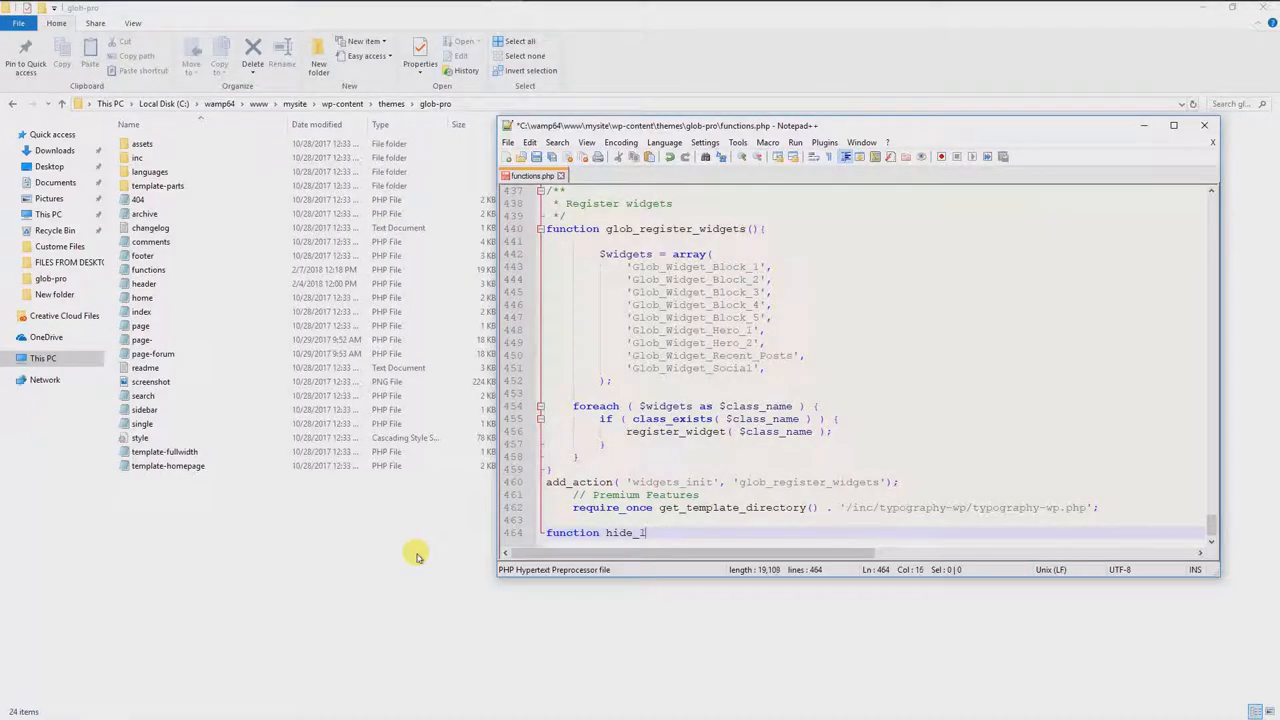
pyautogui.write('ogin_')
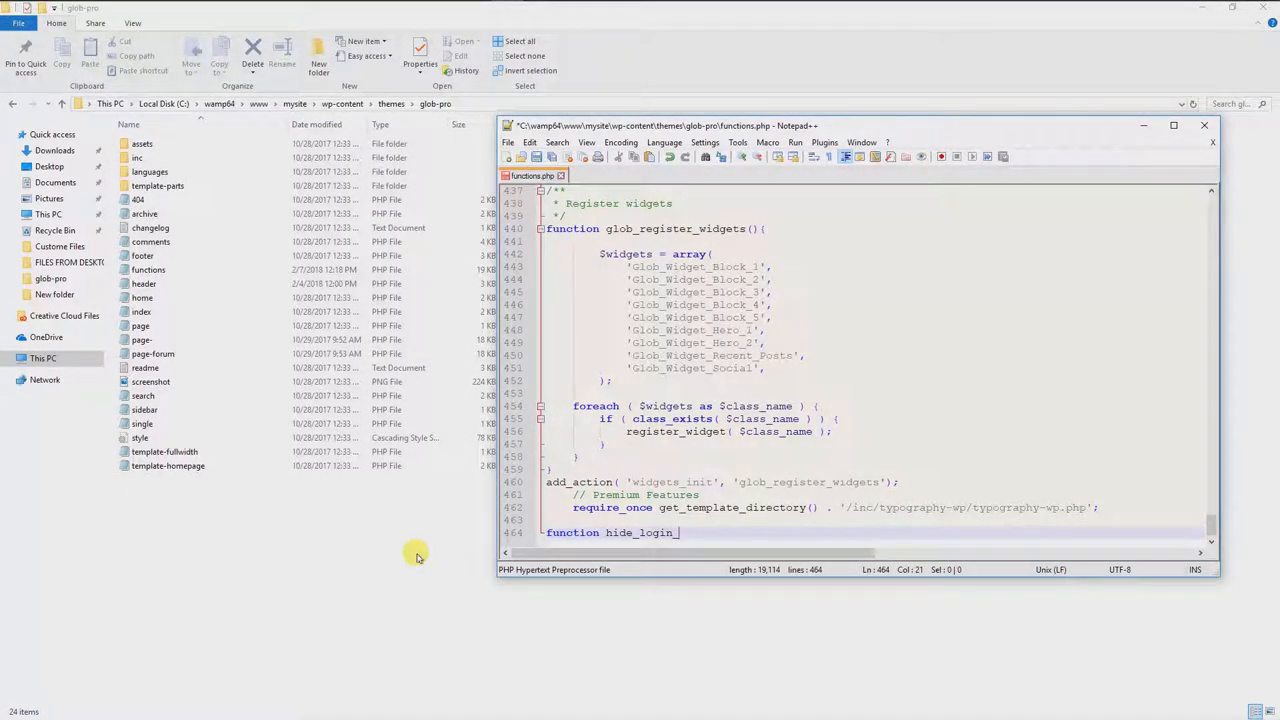
pyautogui.write('links')
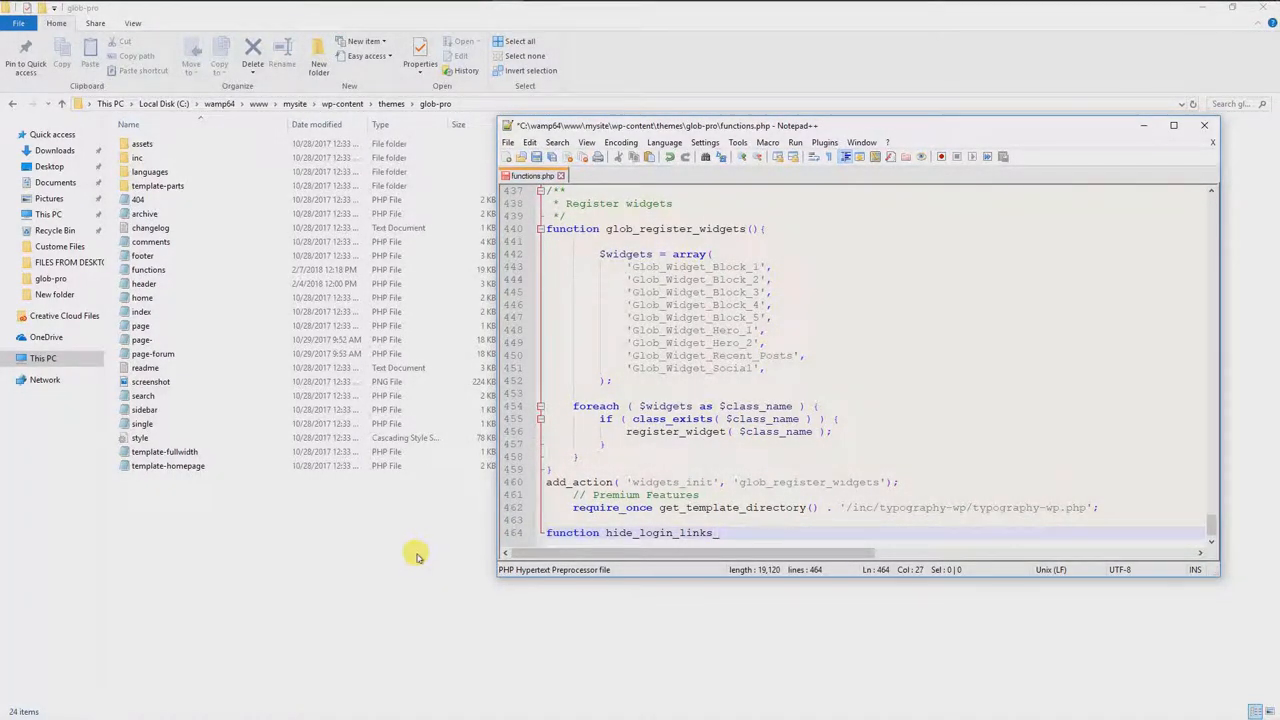
pyautogui.write('_div() {')
pyautogui.write("echo '")
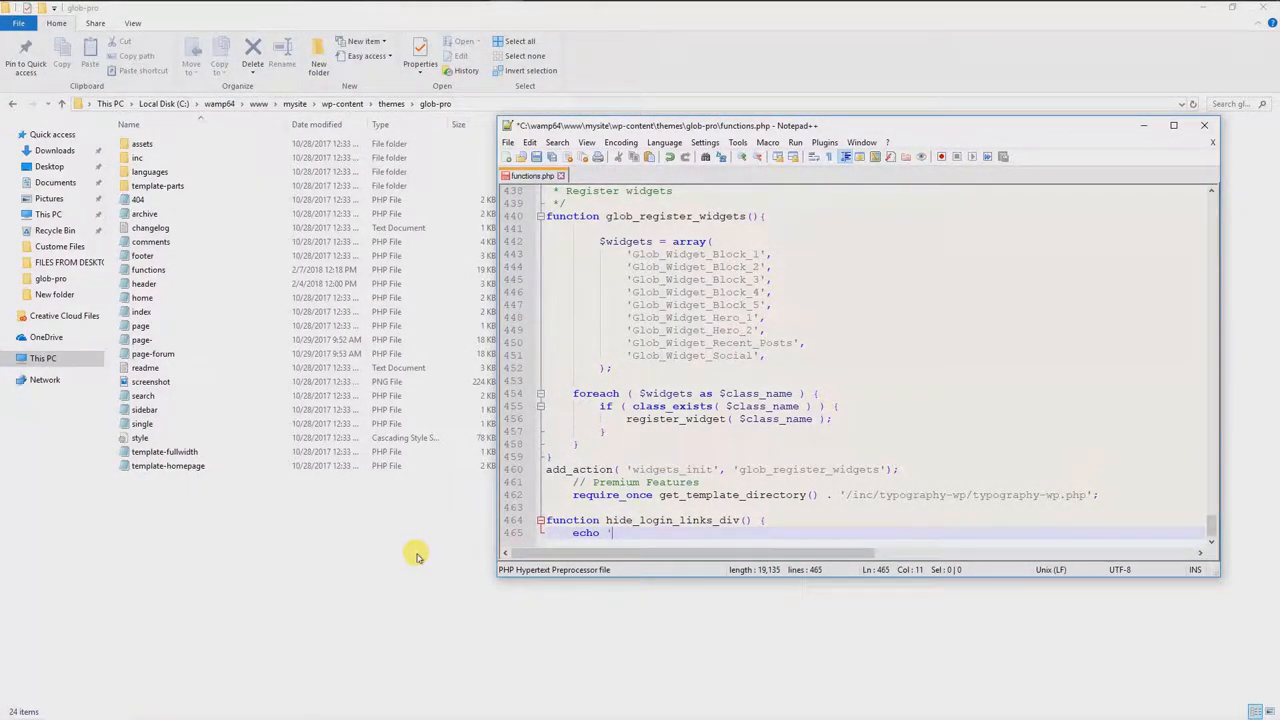
# Echo a <style type="text/css"> block setting .login #nav { display: none; } and begin its closing tag
pyautogui.write('<style type=text/css">')
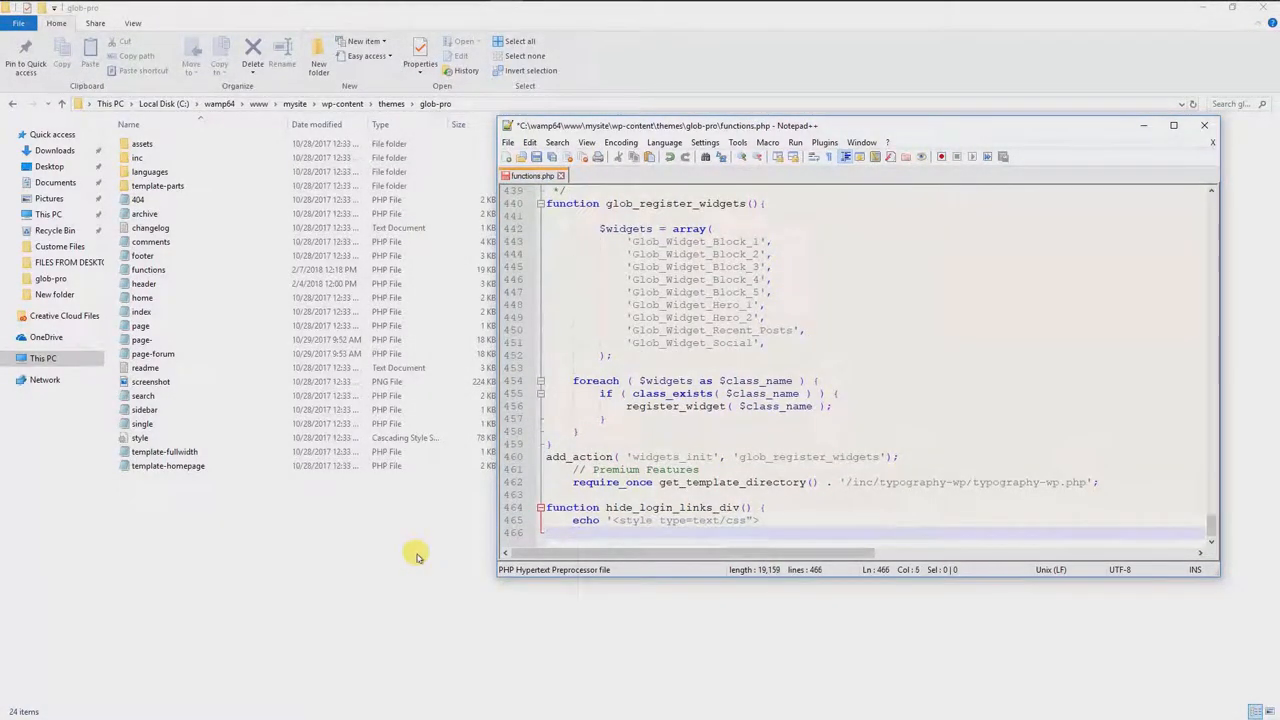
pyautogui.write('.login #nav {')
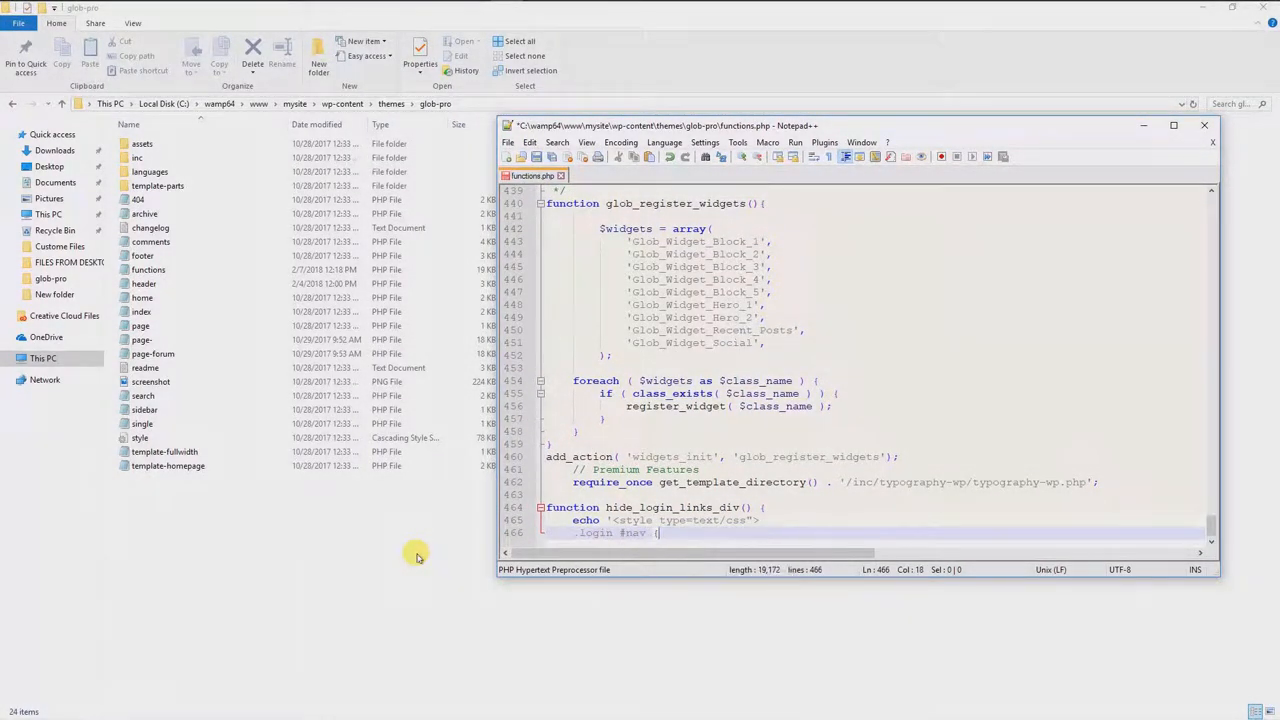
pyautogui.write('display')
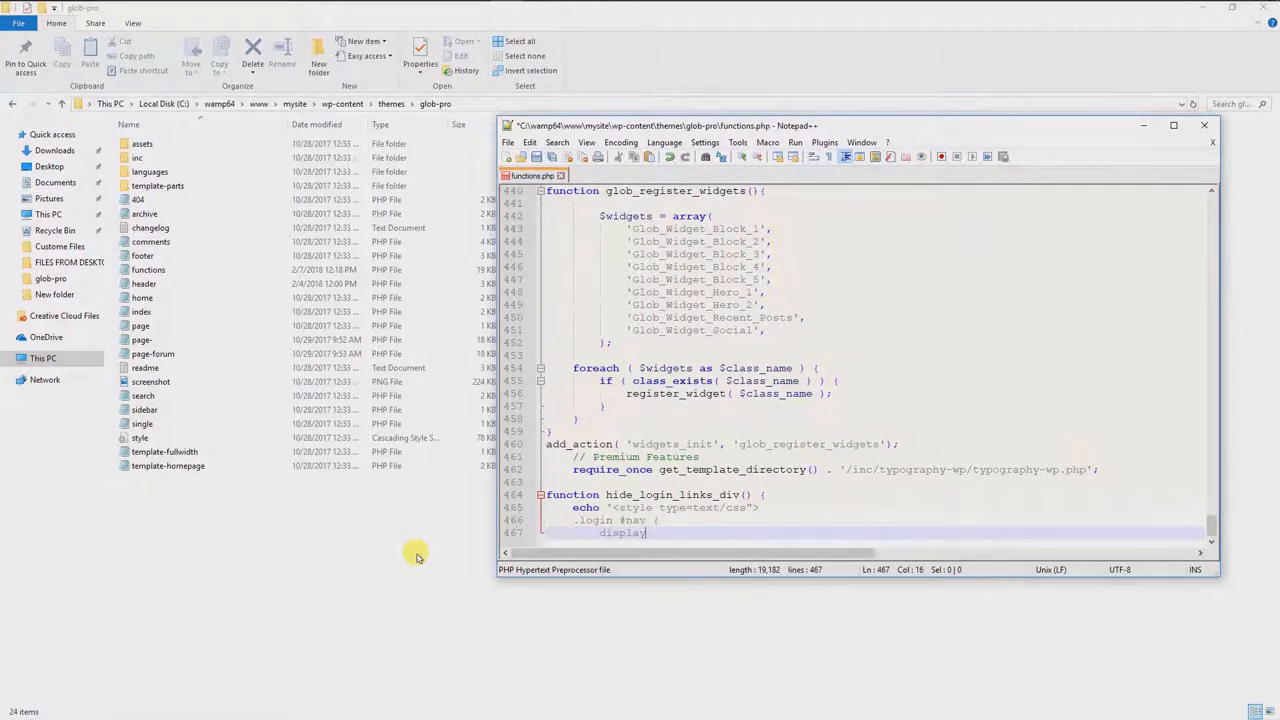
pyautogui.write(':')
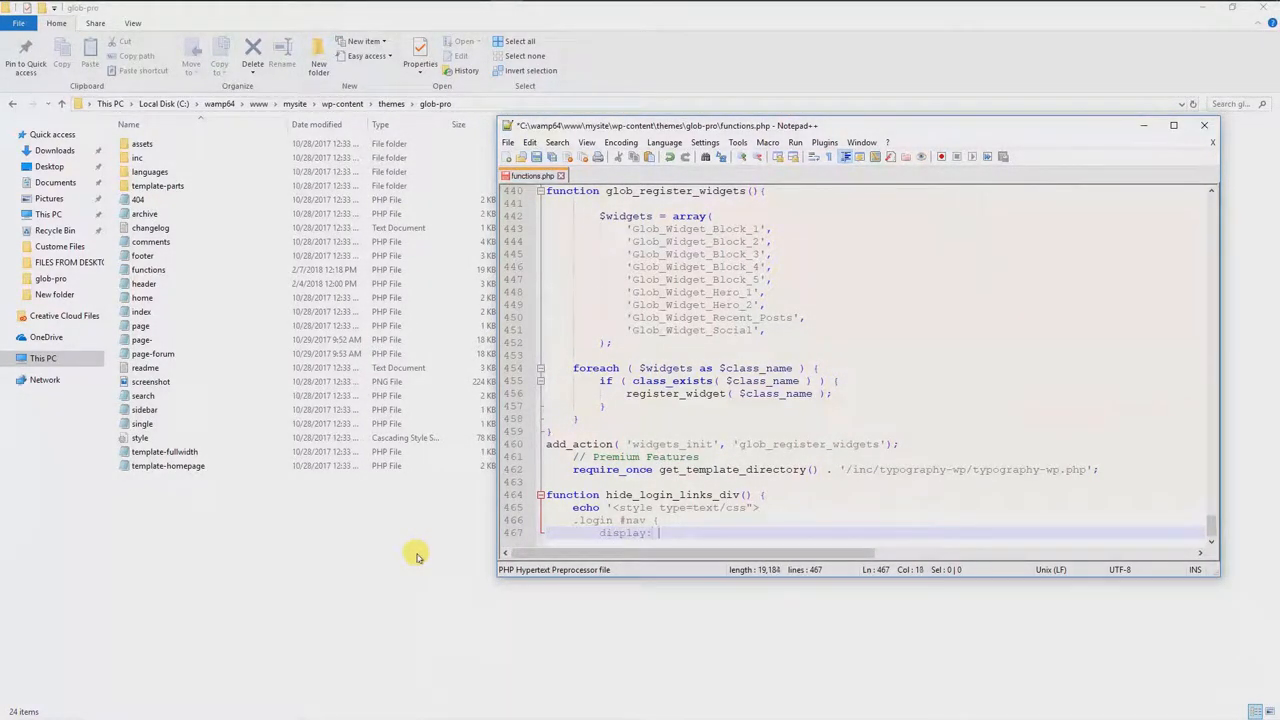
pyautogui.write('none;')
pyautogui.write('}')
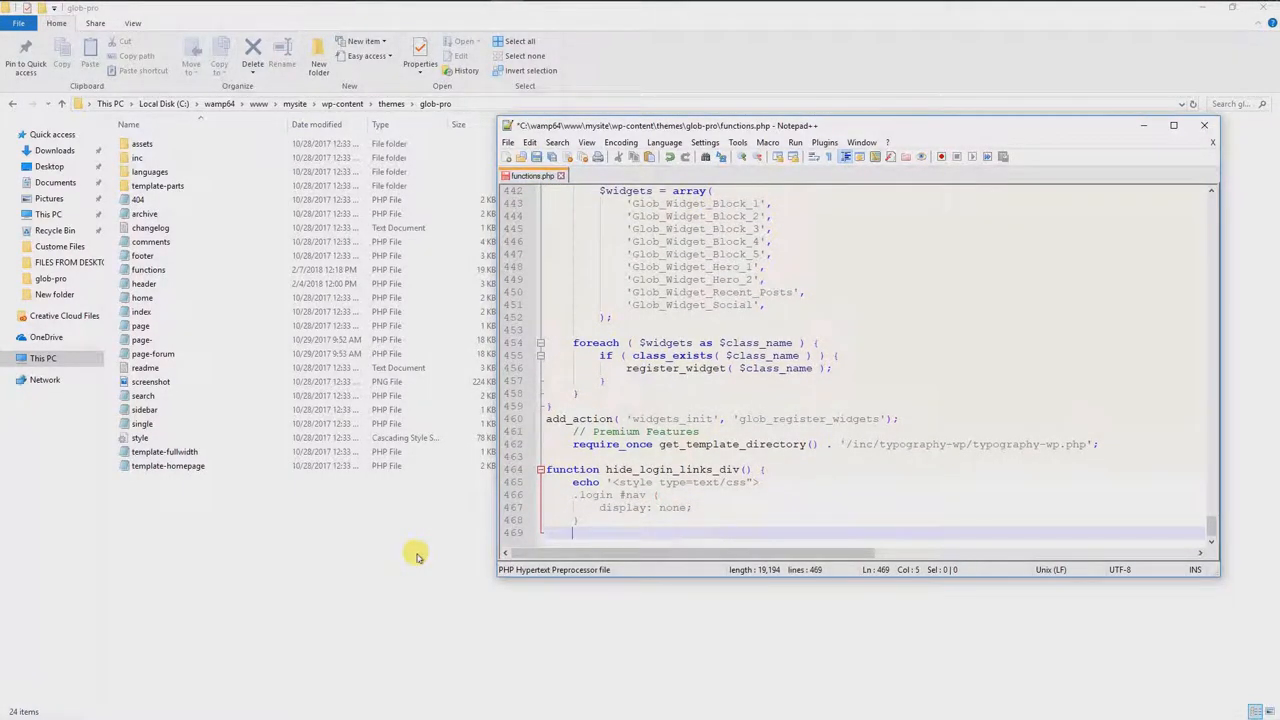
pyautogui.write("</style>';")
pyautogui.write("add_action( '")
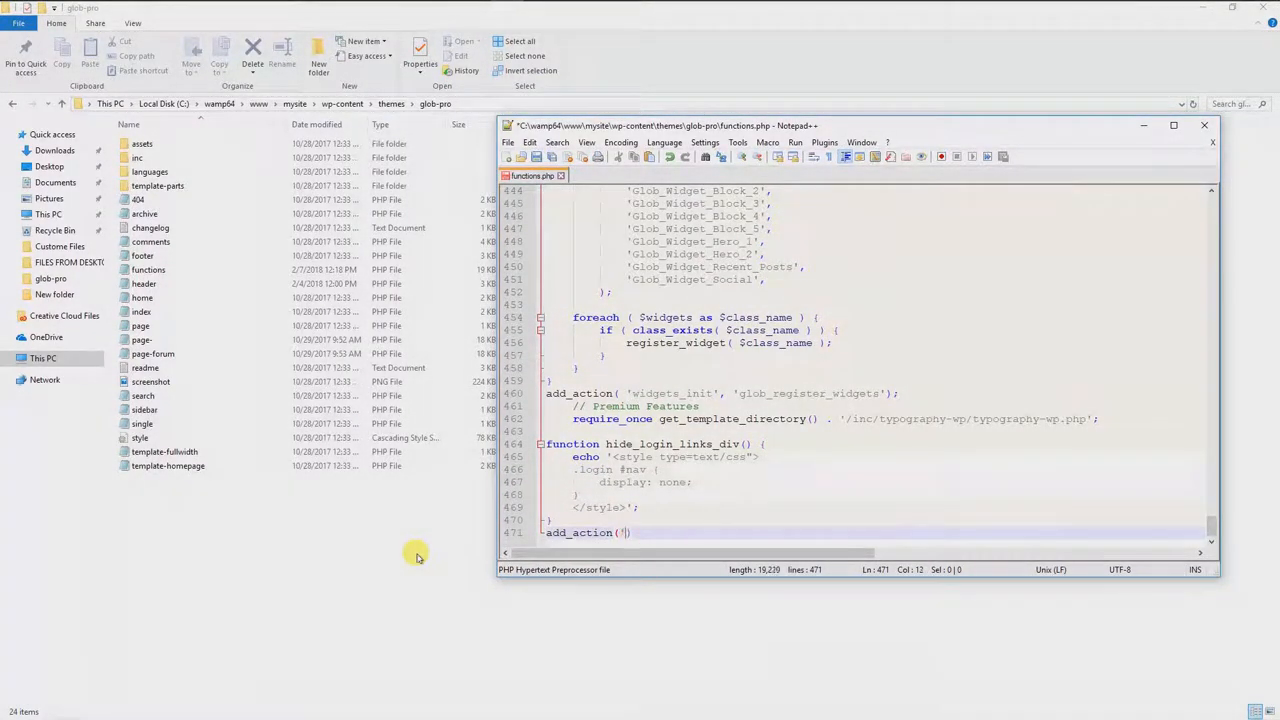
# Write add_action('login_head', 'hide_login_links_div'), reusing the selected function name as the callback
pyautogui.write("login_head',")
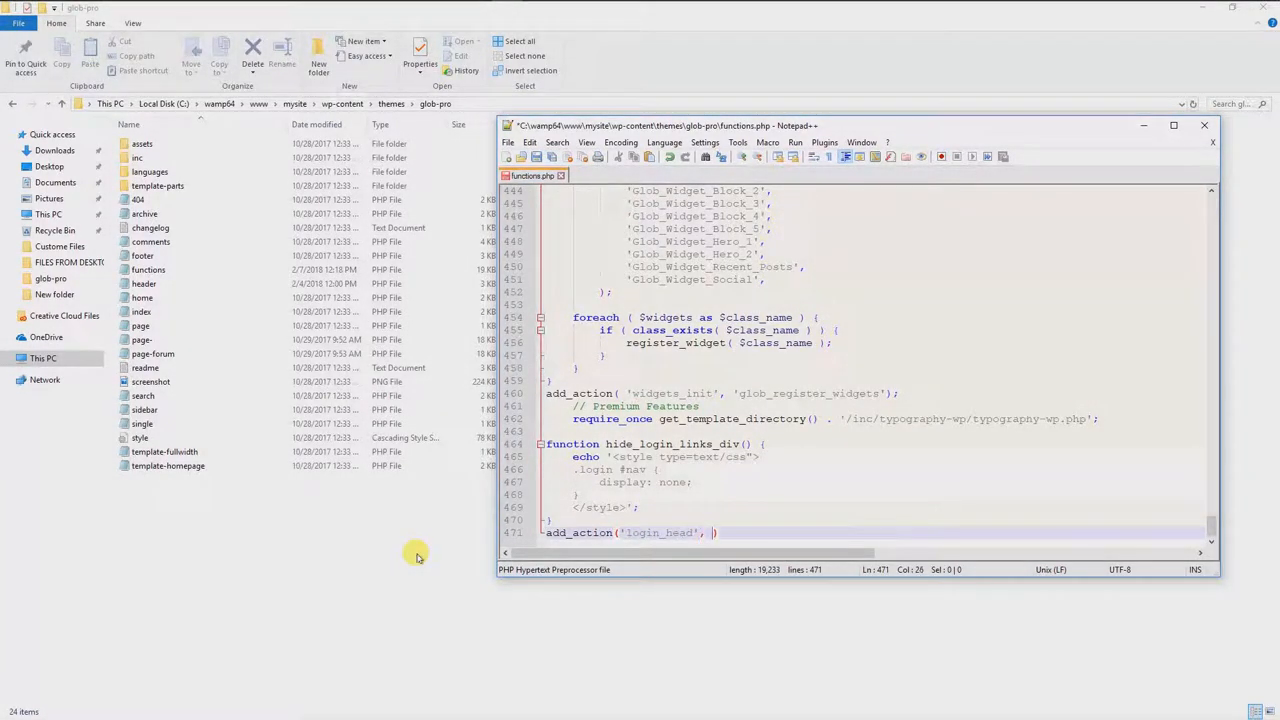
pyautogui.write("'hide_login_links_div")
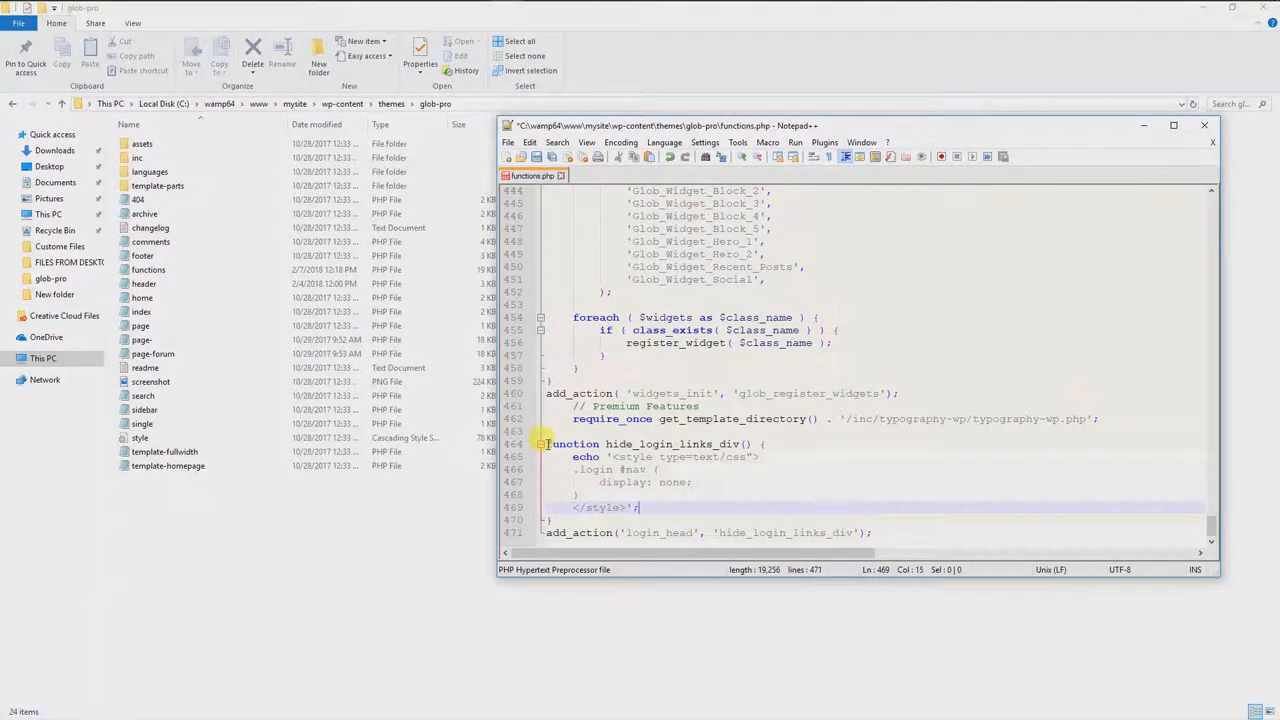
pyautogui.doubleClick(572, 444)
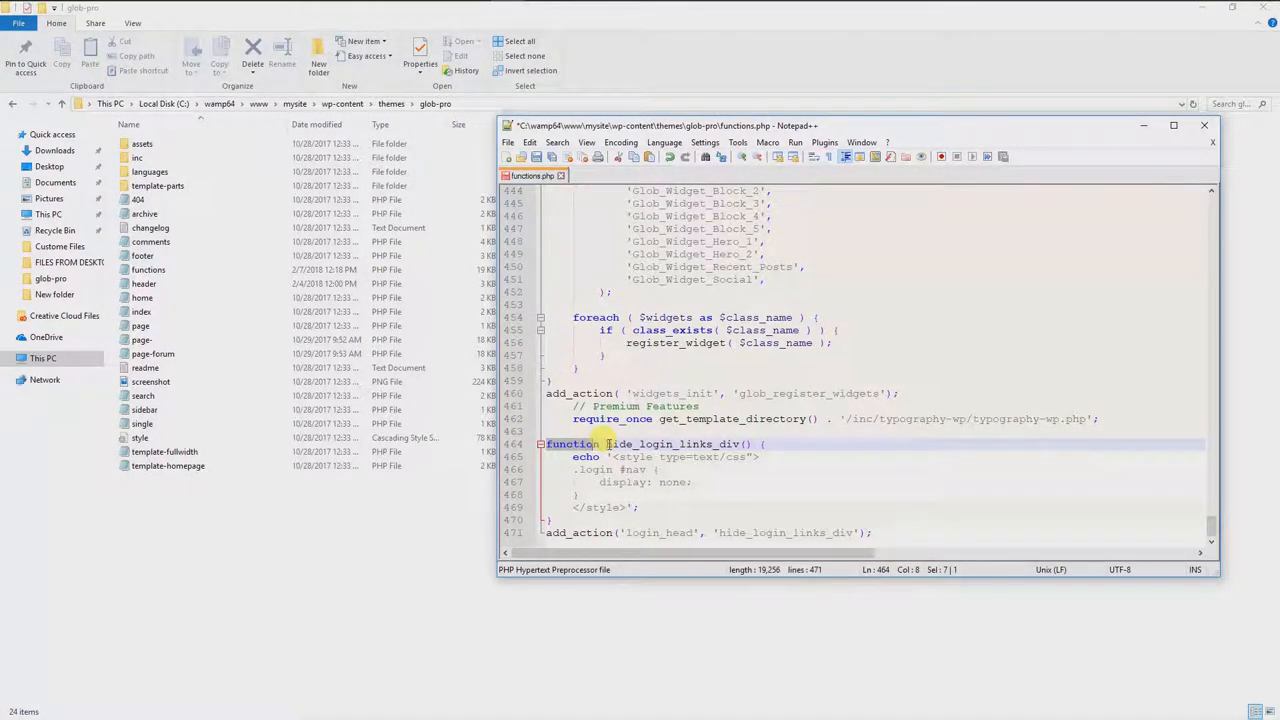
pyautogui.doubleClick(664, 444)
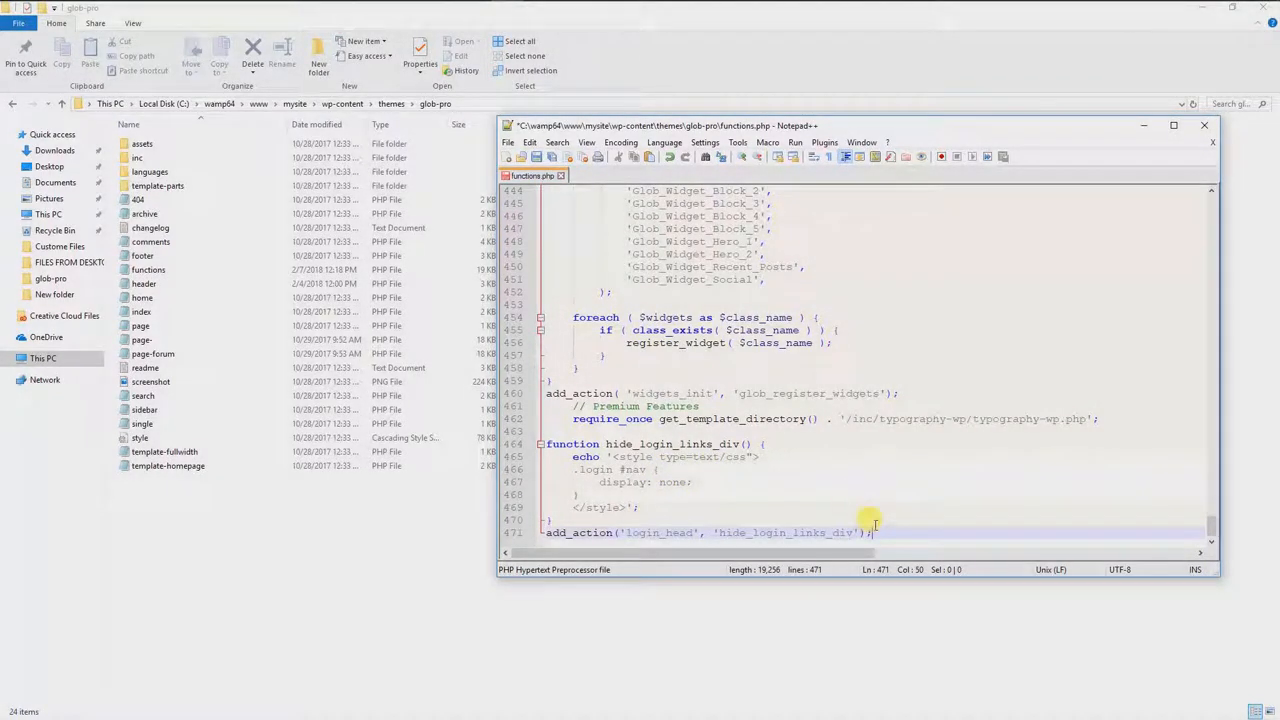
pyautogui.click(508, 142)
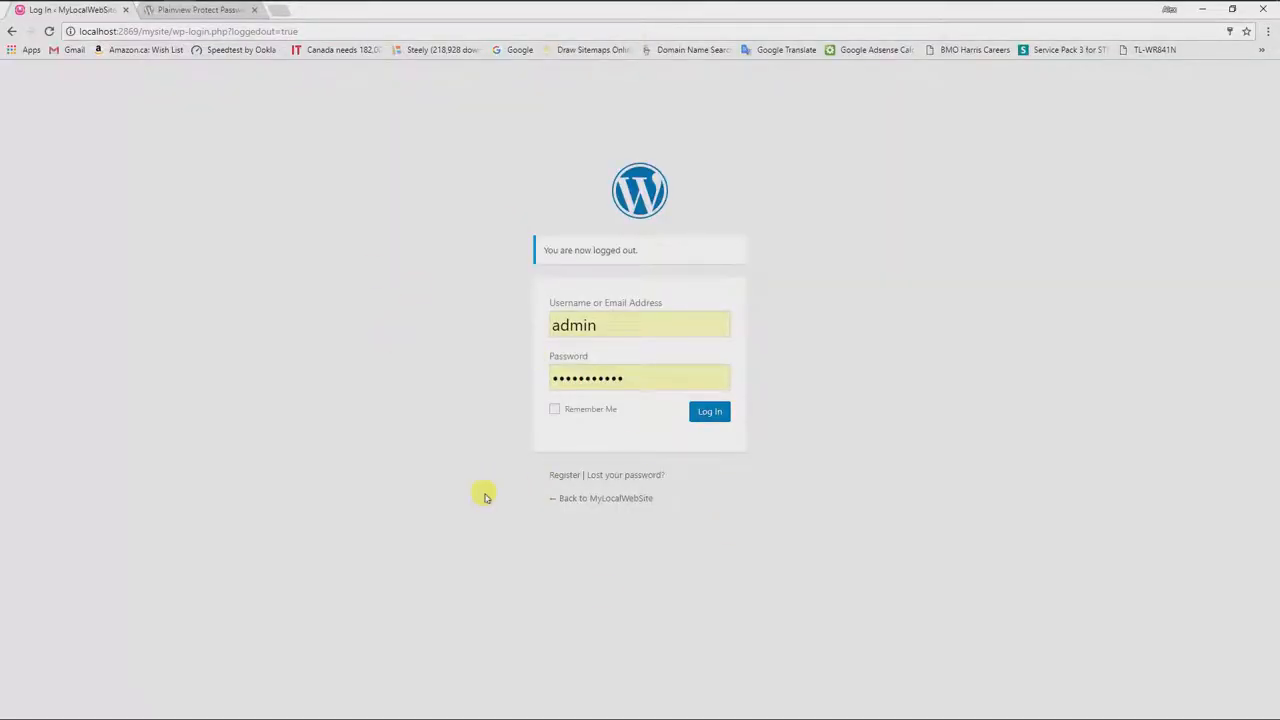
pyautogui.moveTo(610, 476)
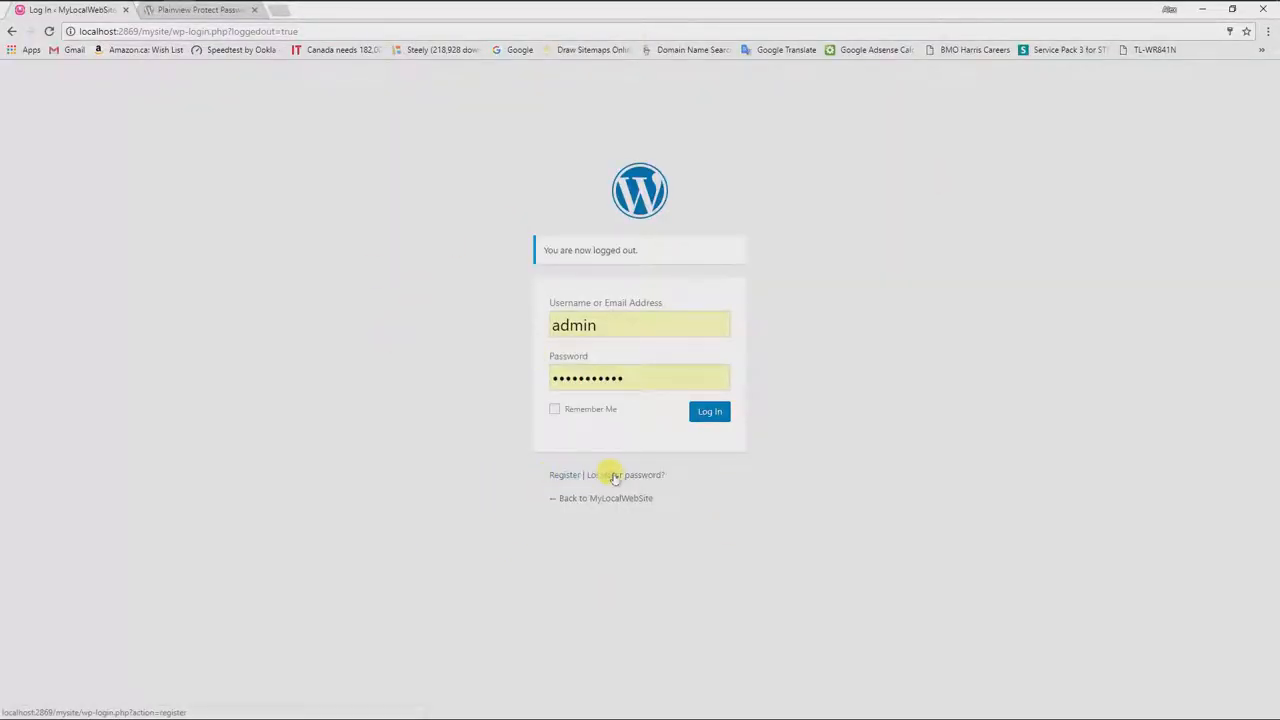
pyautogui.moveTo(378, 352)
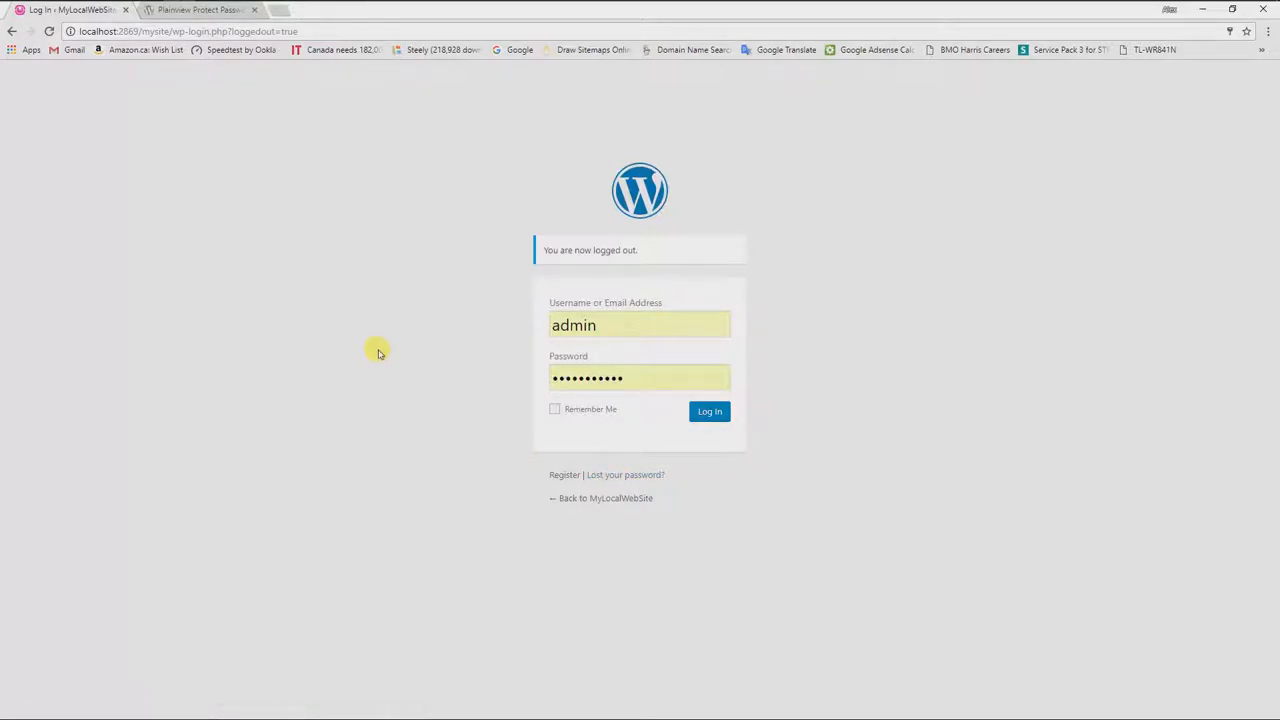
pyautogui.moveTo(158, 200)
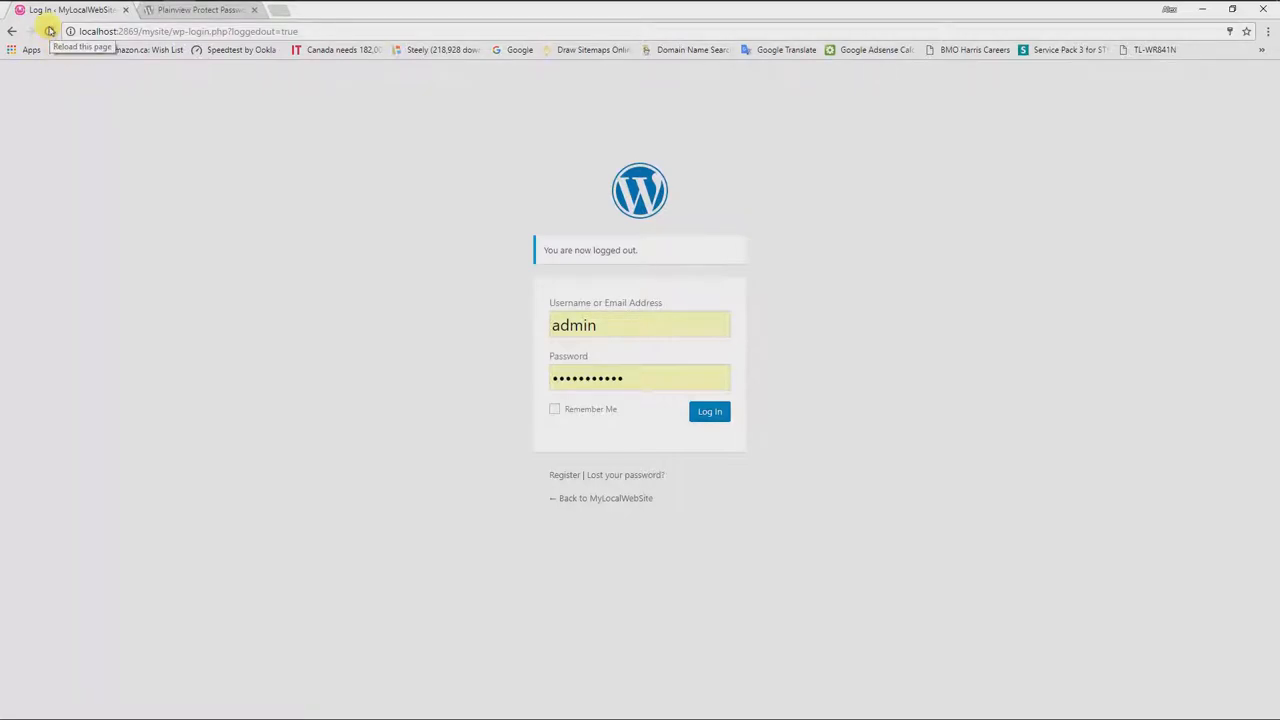
# Reload wp-login.php to confirm the Register and Lost your password links are gone
pyautogui.click(48, 32)
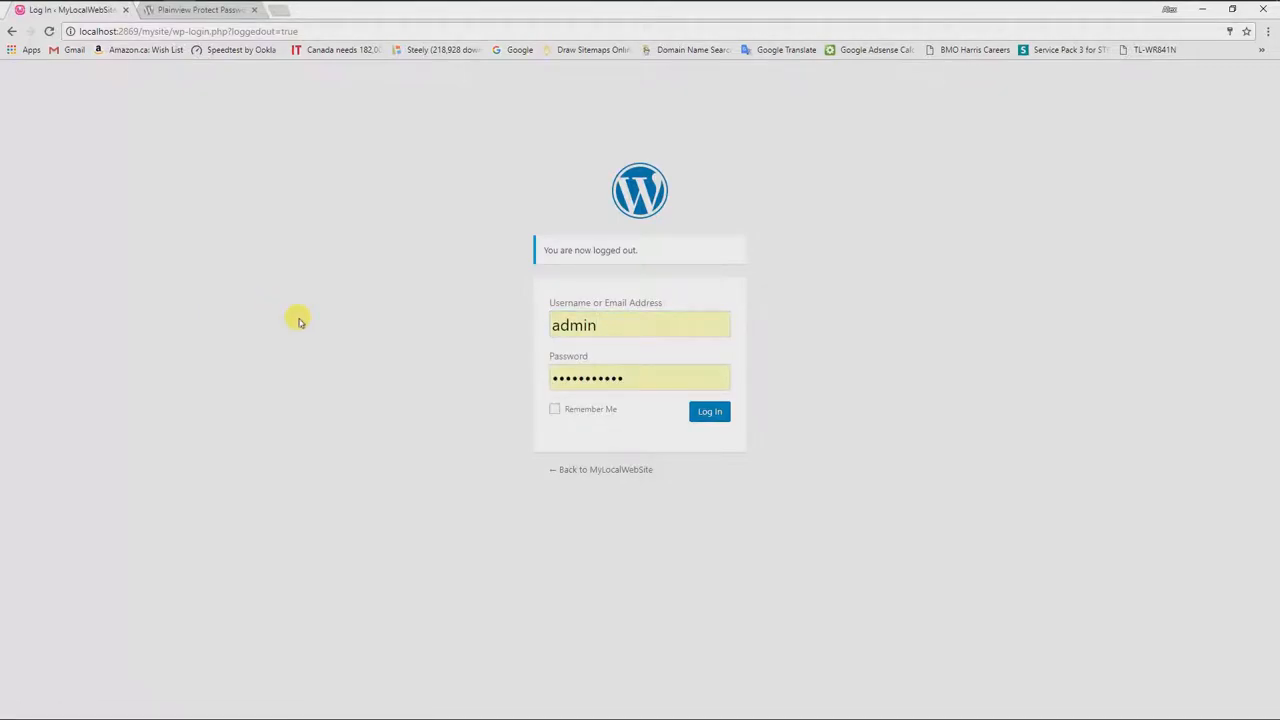
pyautogui.moveTo(564, 470)
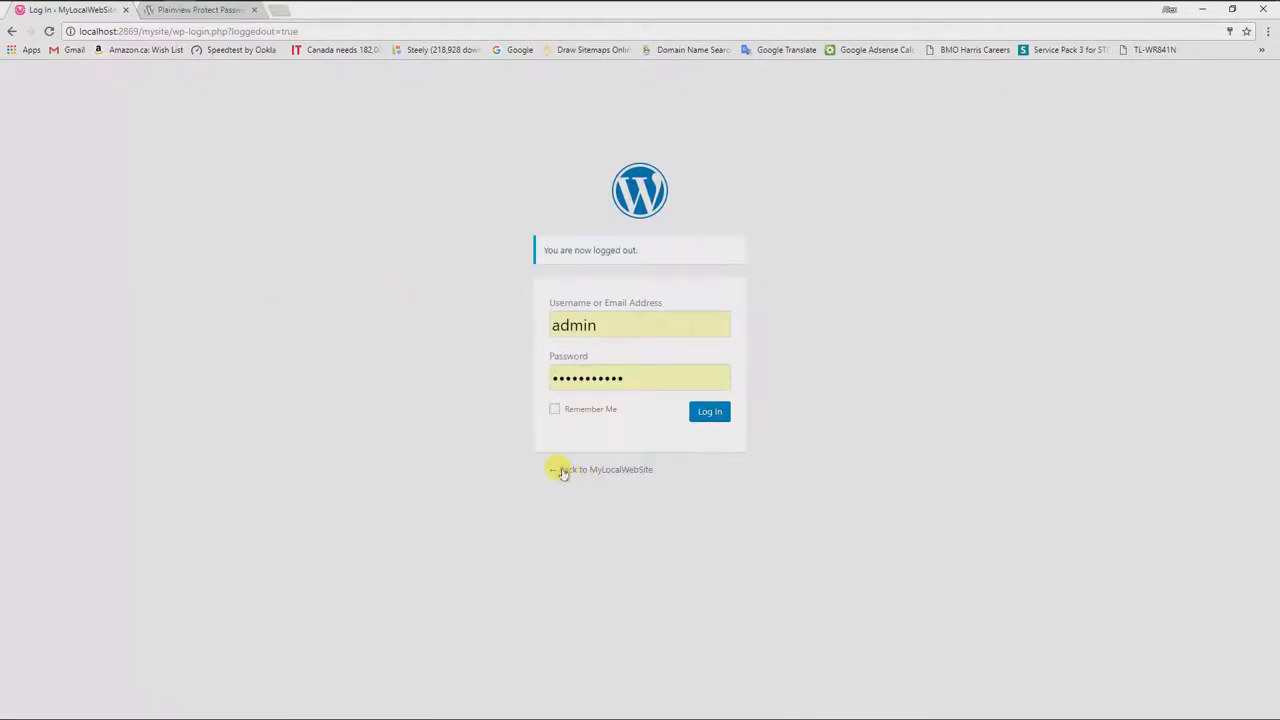
pyautogui.moveTo(592, 472)
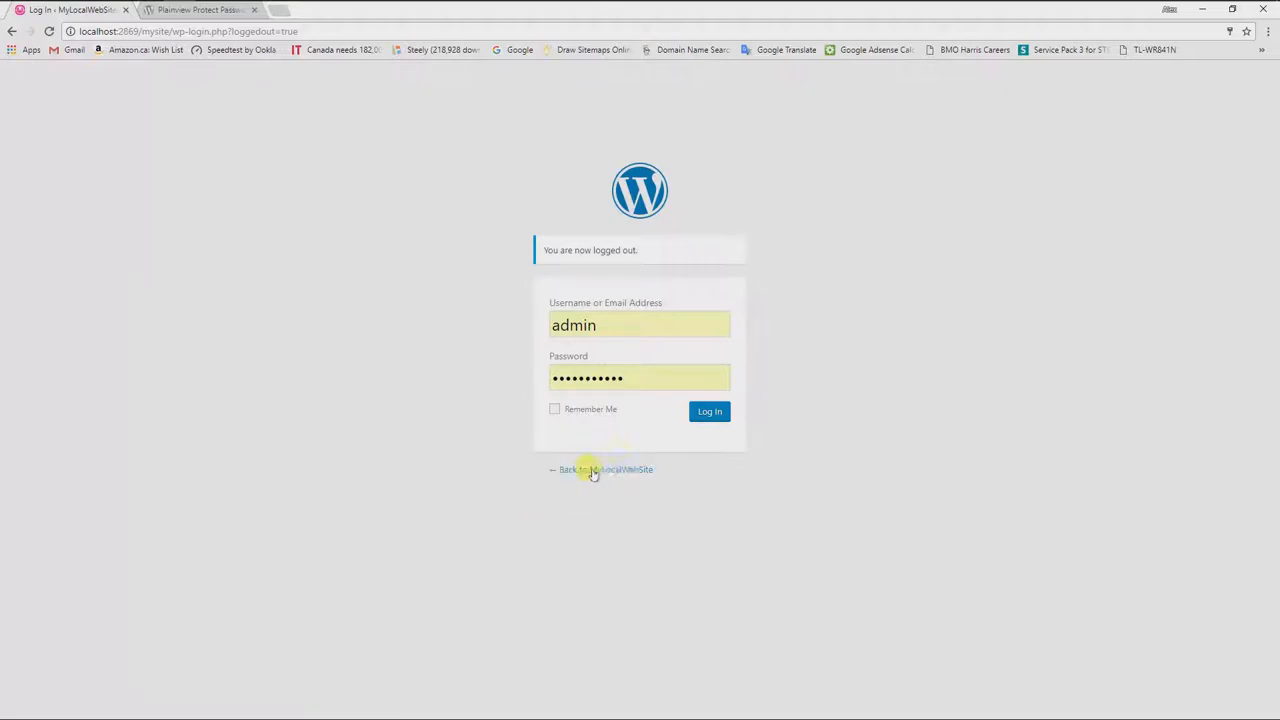
pyautogui.moveTo(756, 82)
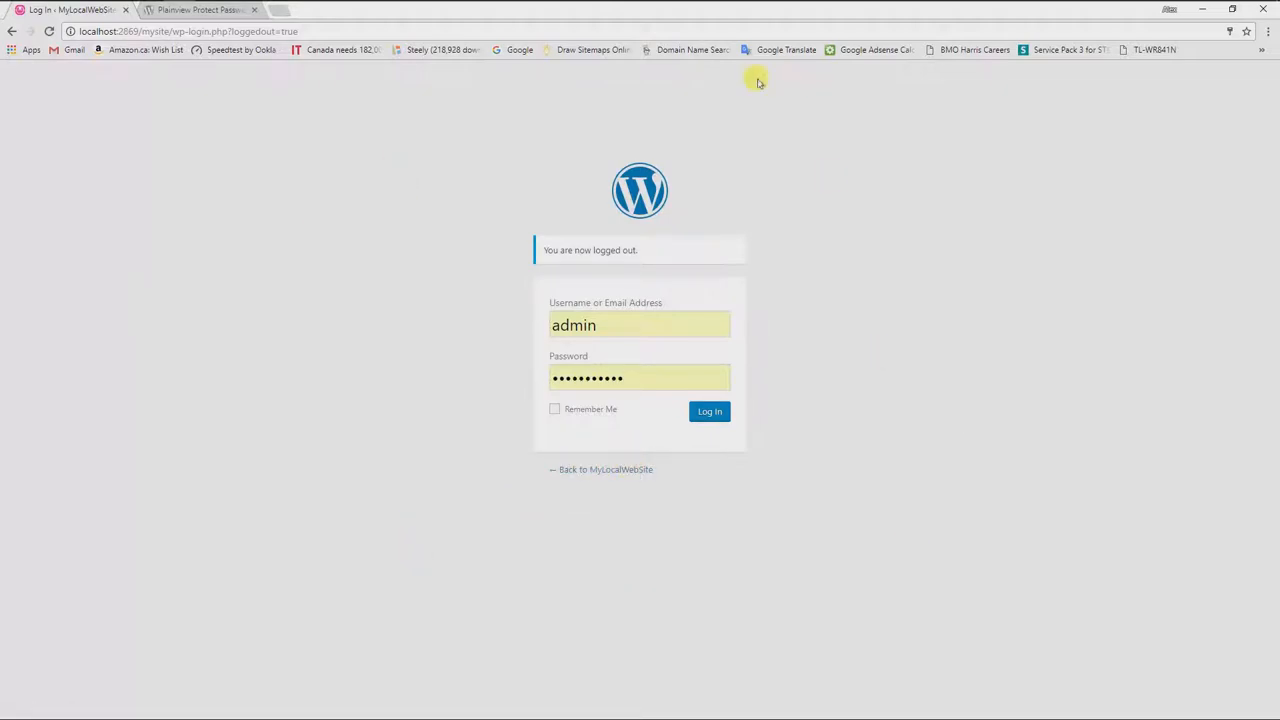
pyautogui.moveTo(408, 260)
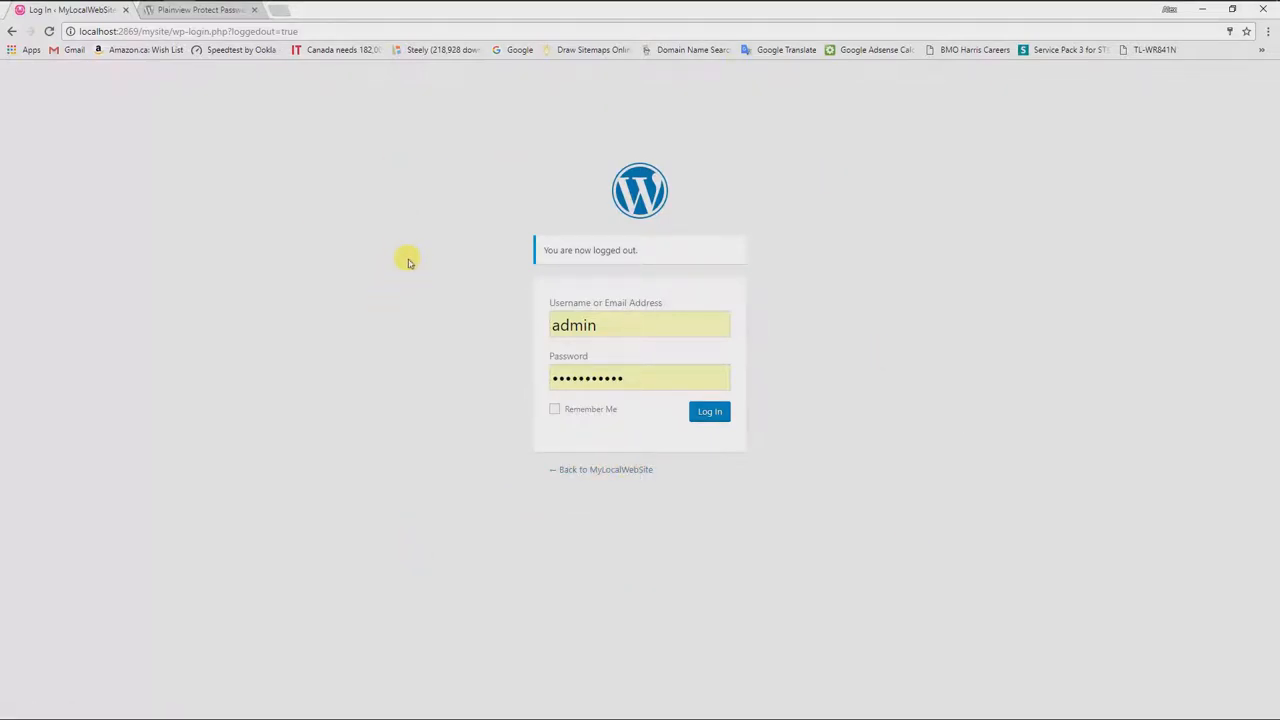
pyautogui.moveTo(420, 148)
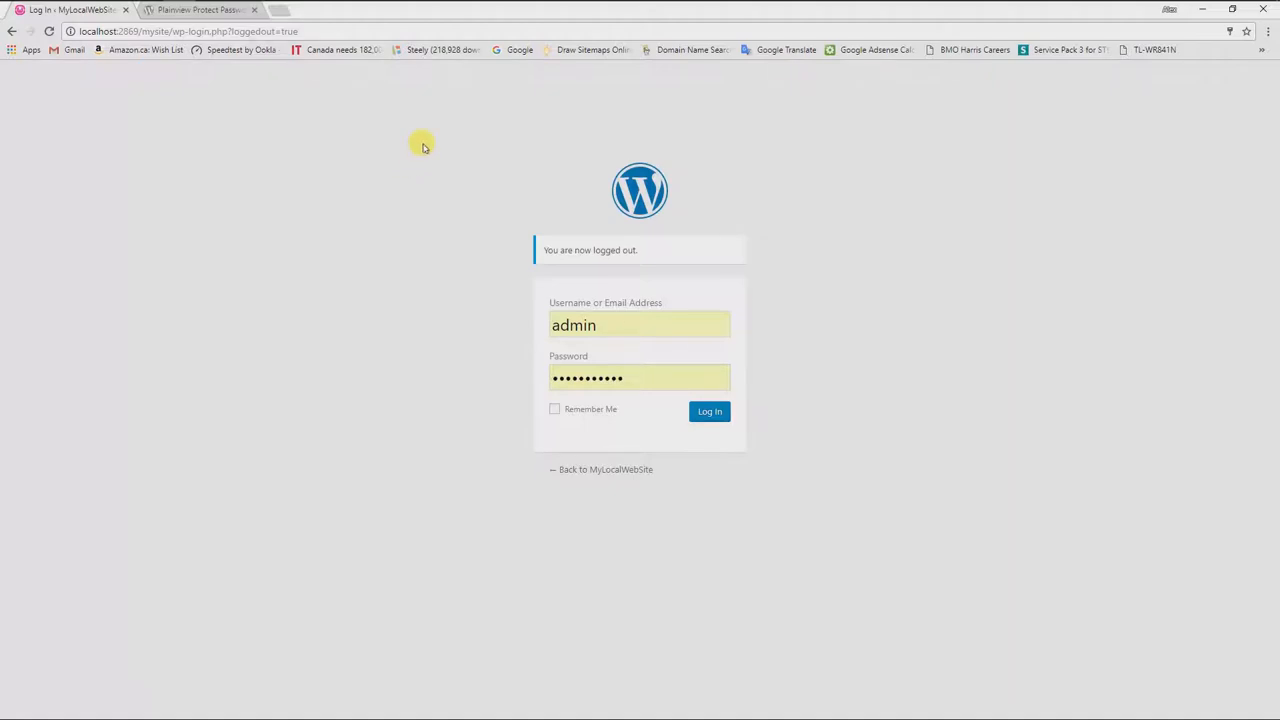